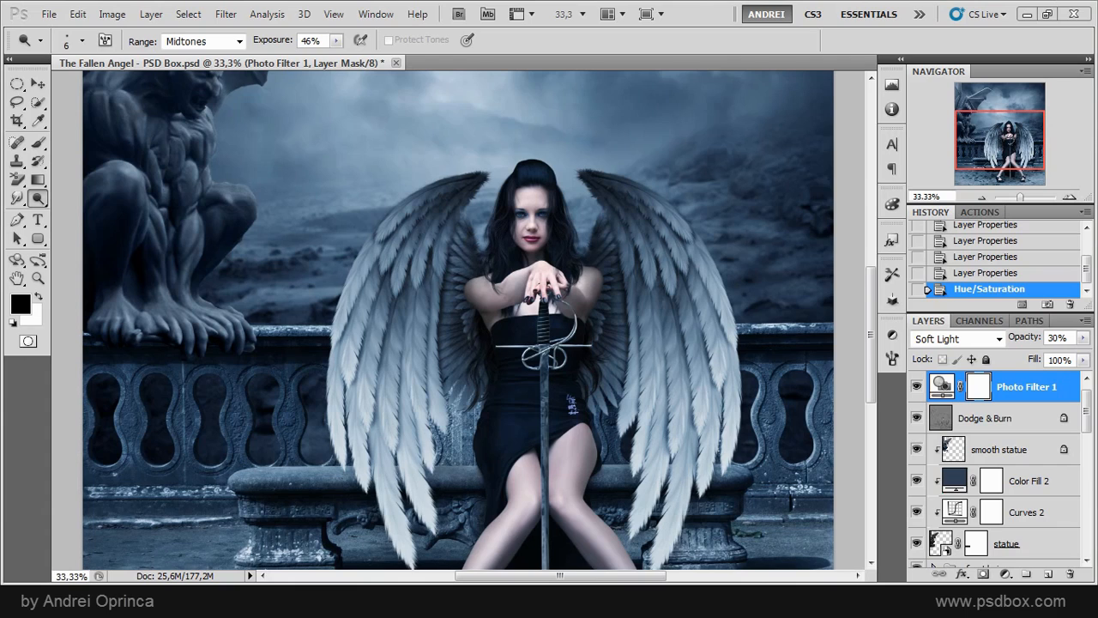
mouse_move(322, 280)
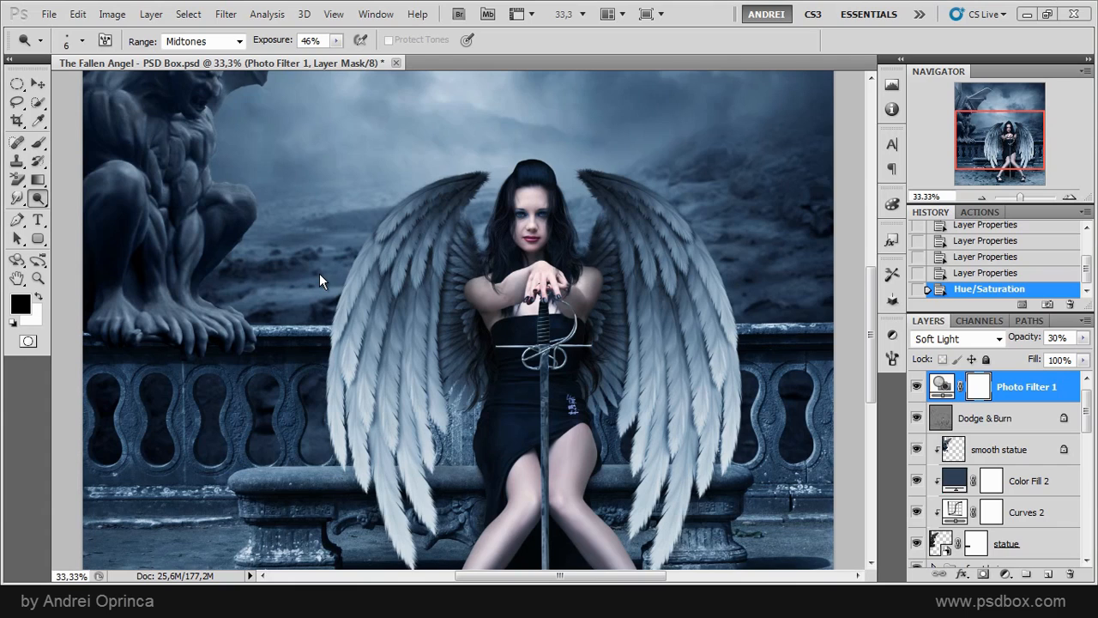
mouse_move(1033, 409)
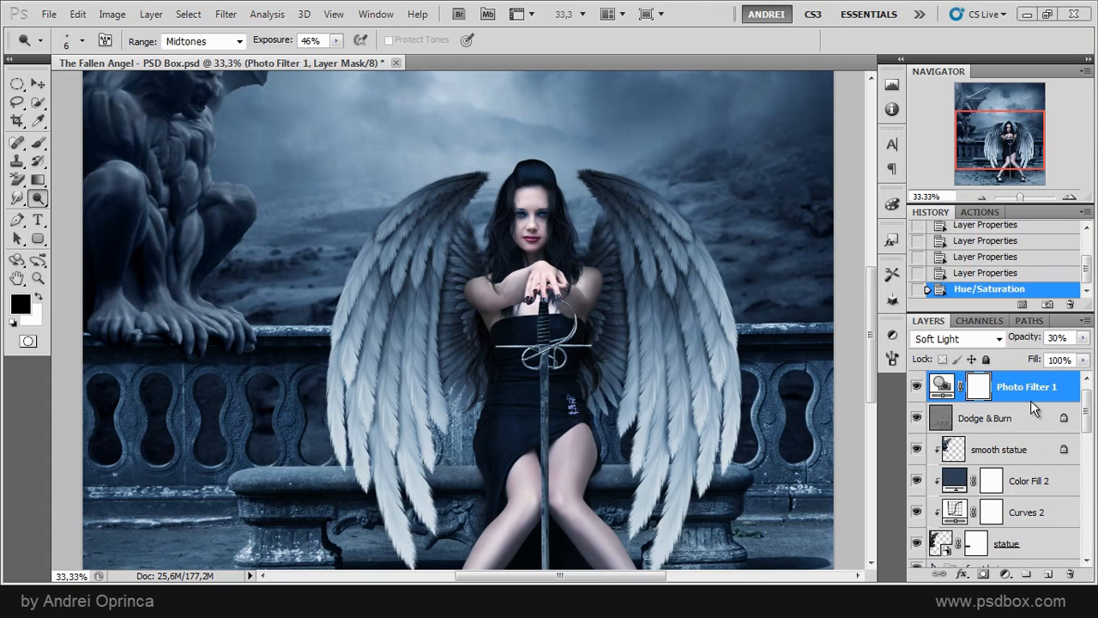
mouse_move(494, 236)
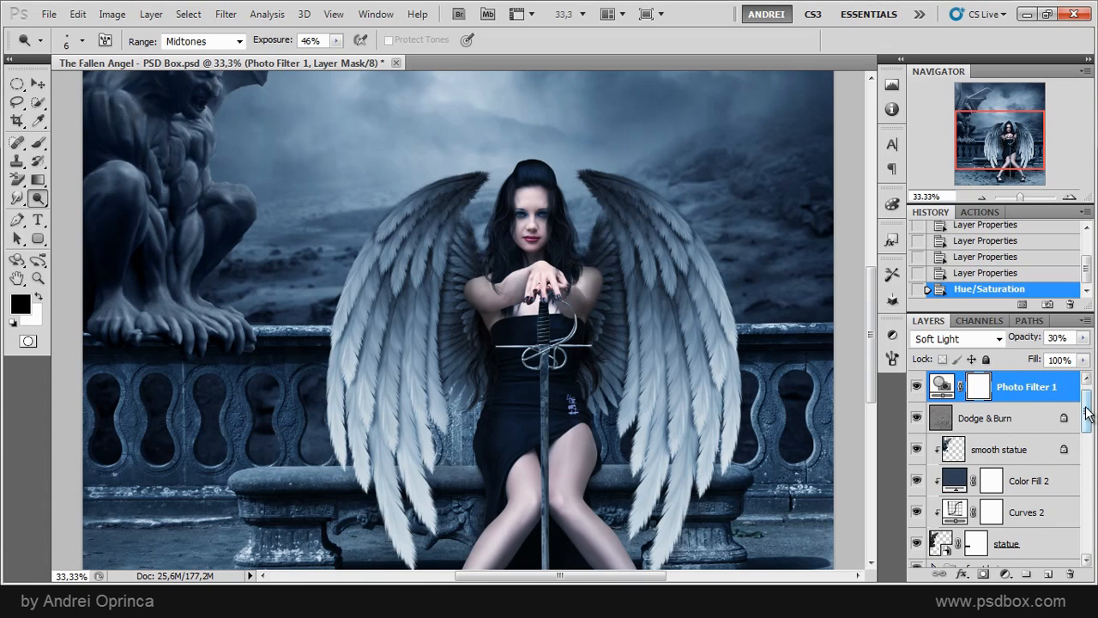
- Review the composite's layer stack, then switch to the Move tool (V)
scroll(down, 3)
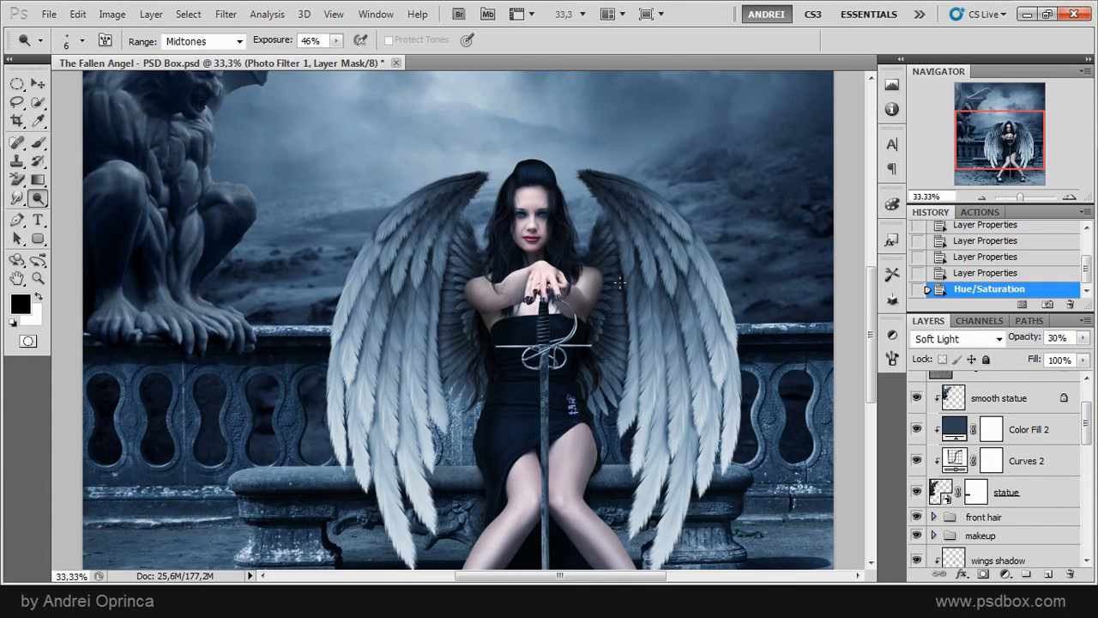
mouse_move(614, 330)
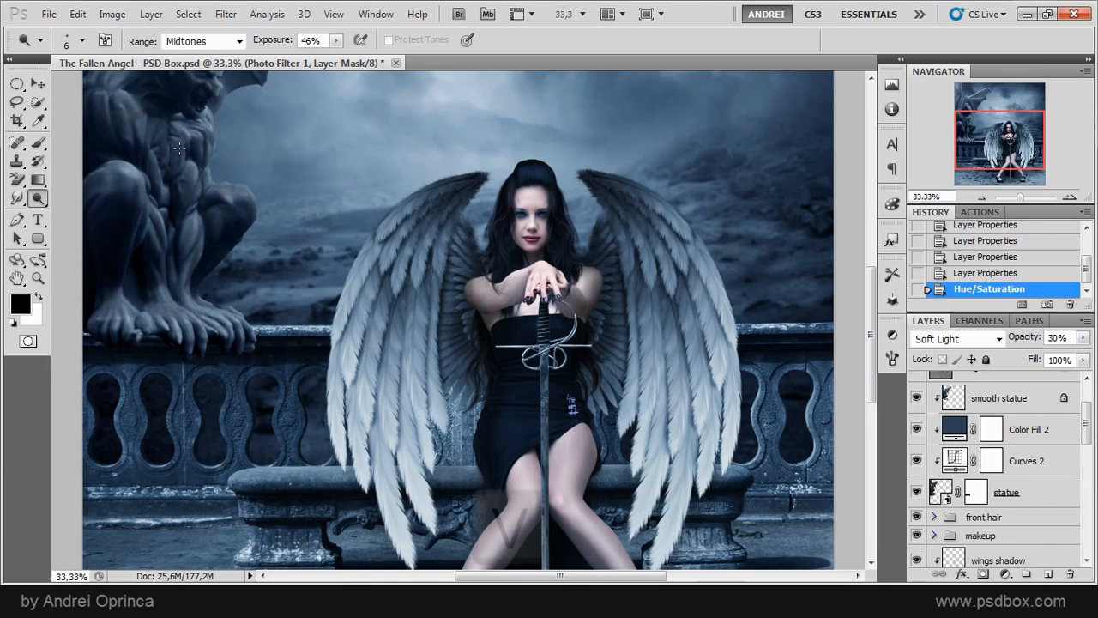
key(v)
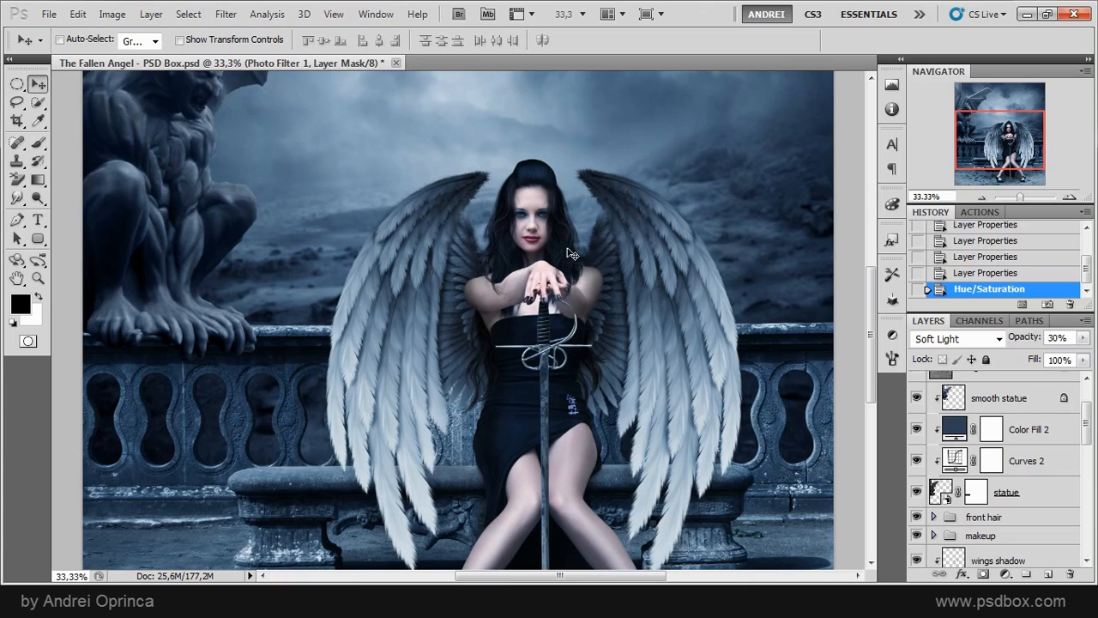
mouse_move(508, 370)
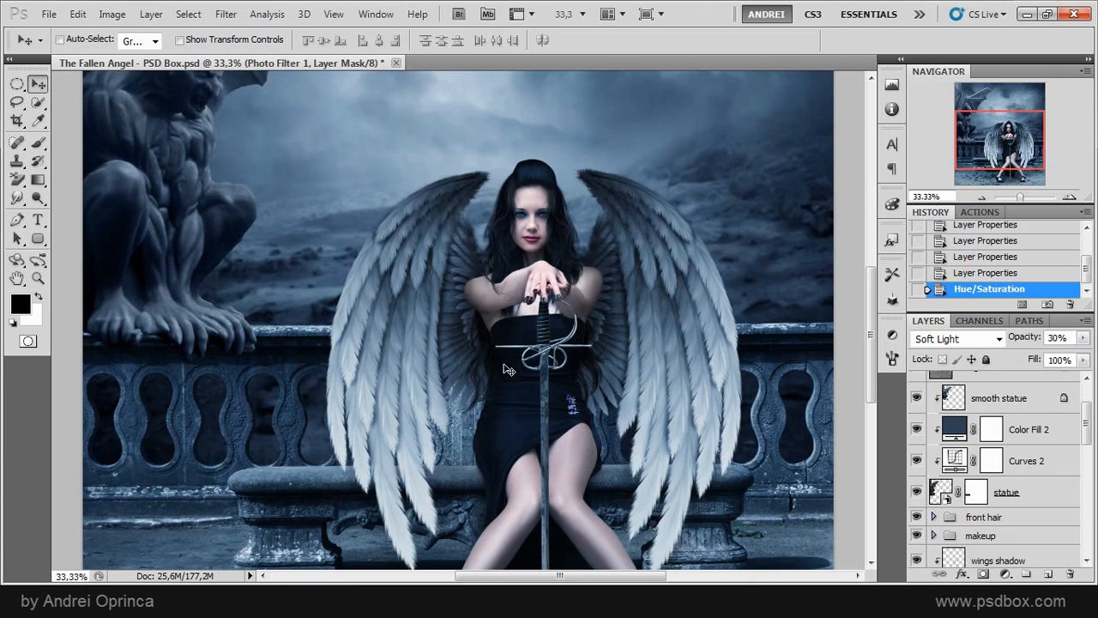
mouse_move(407, 413)
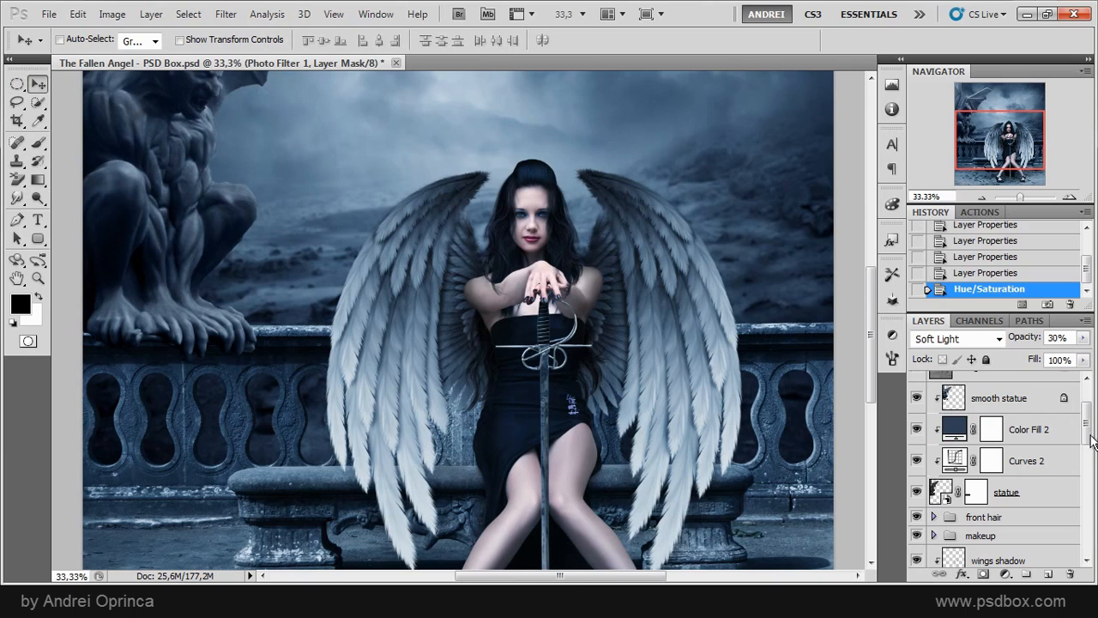
- Scroll down the Layers panel to the Wings layer picked from the canvas
scroll(down, 3)
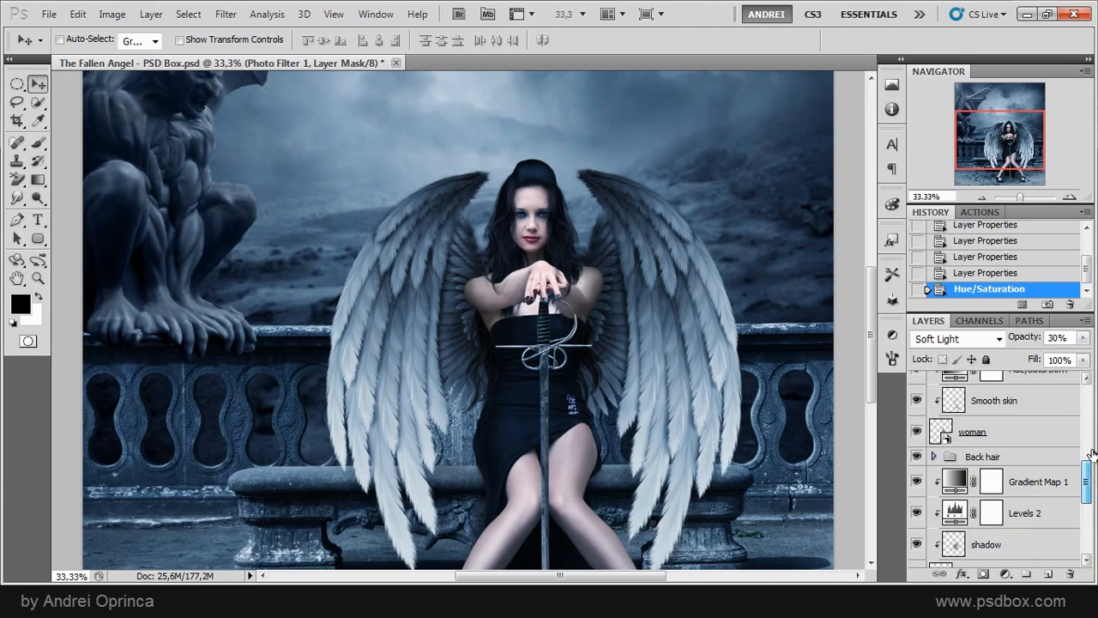
scroll(down, 3)
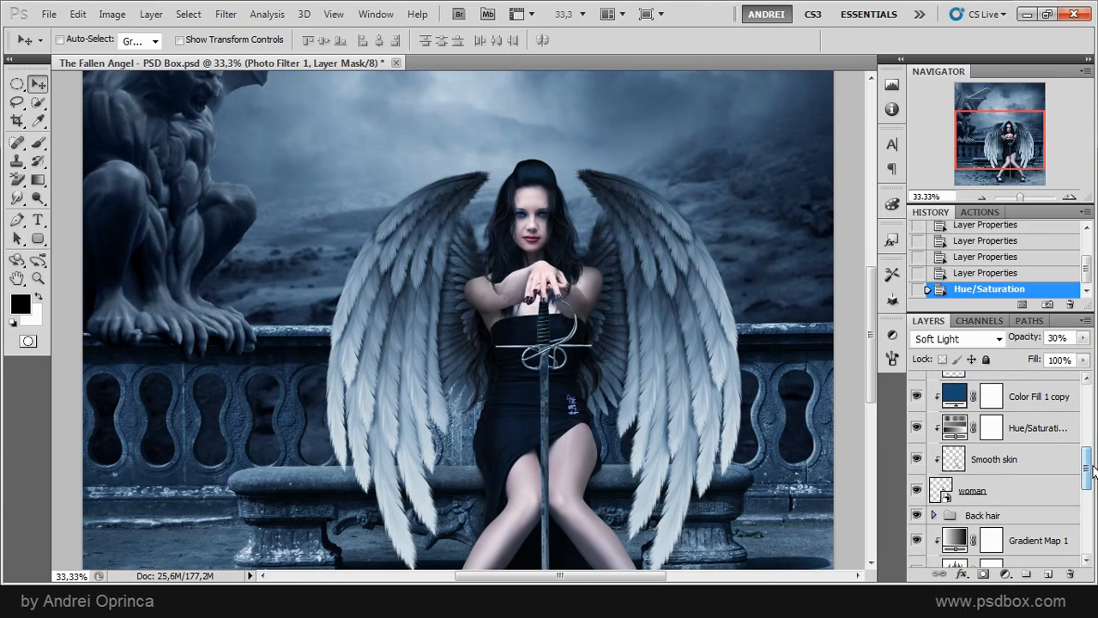
scroll(down, 3)
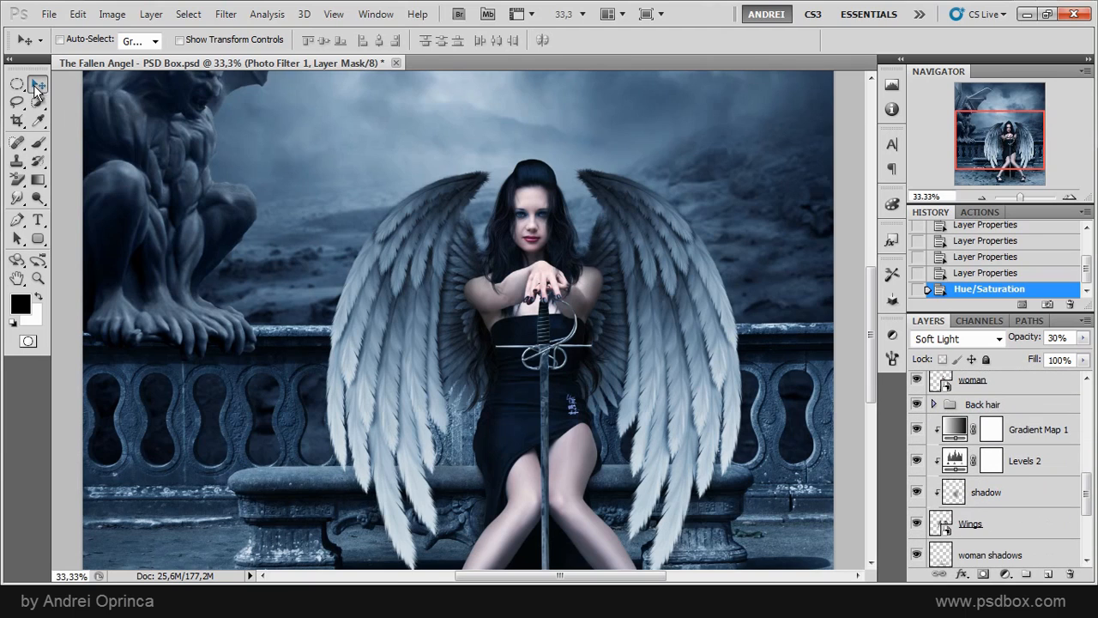
scroll(down, 3)
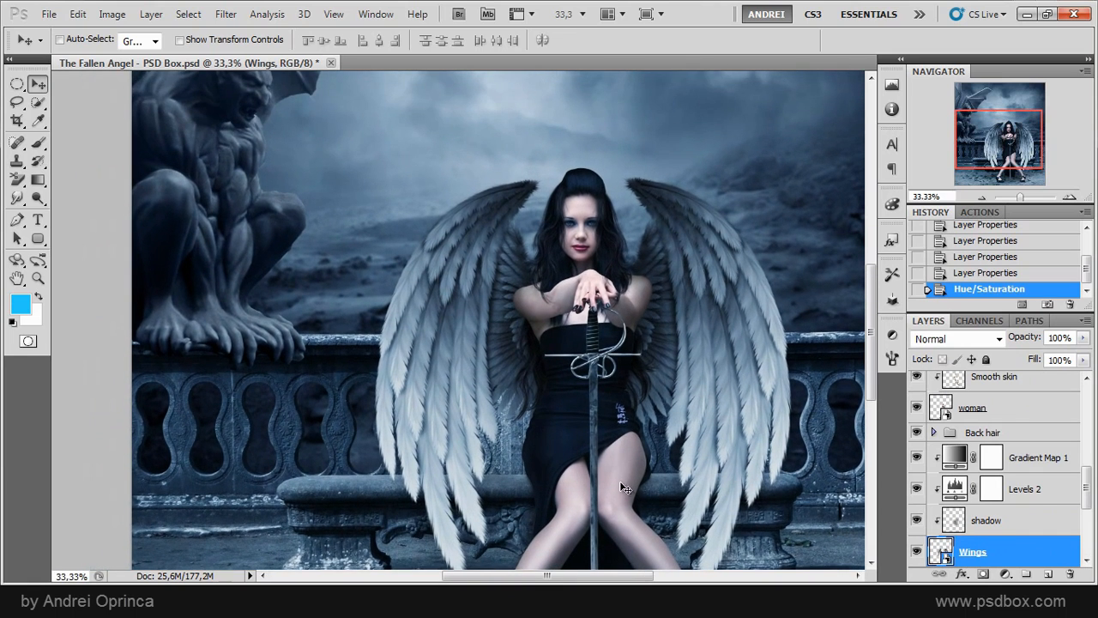
mouse_move(626, 465)
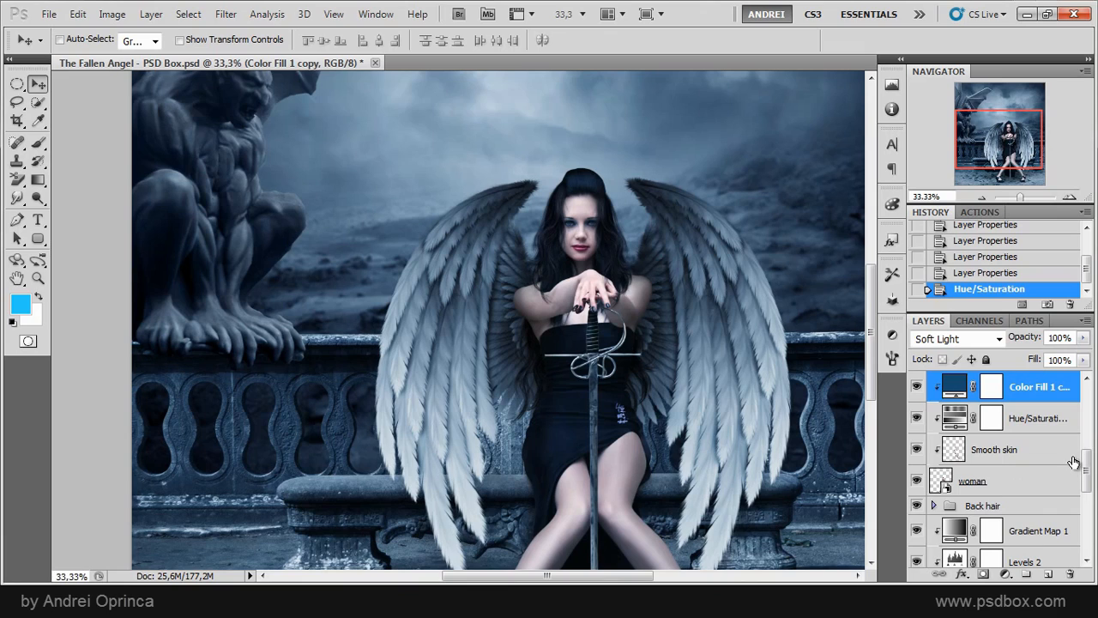
mouse_move(984, 482)
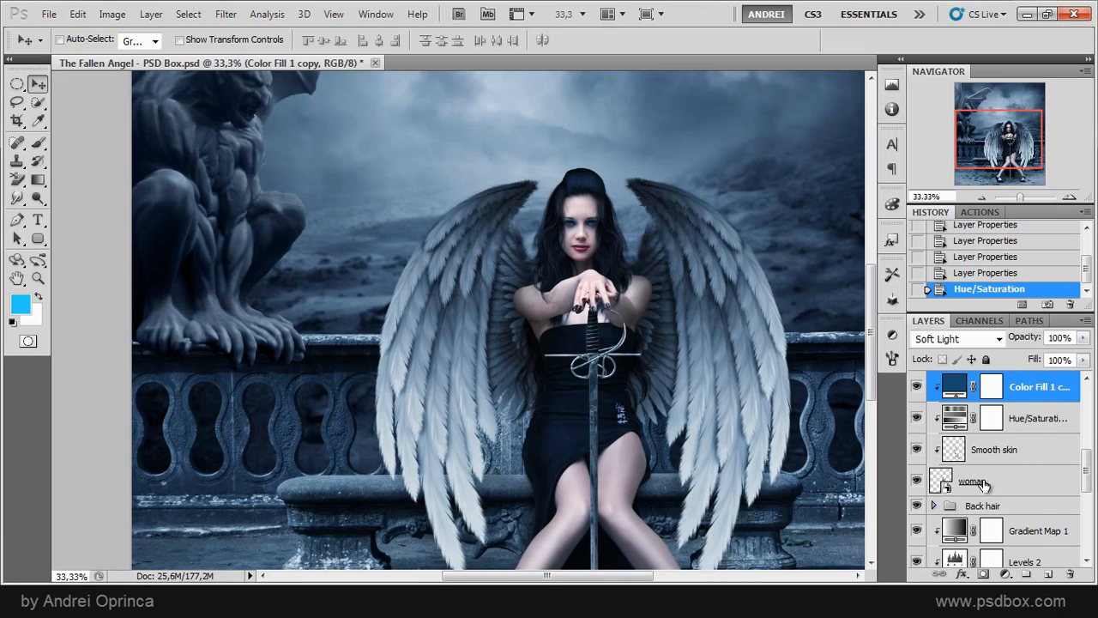
mouse_move(1072, 386)
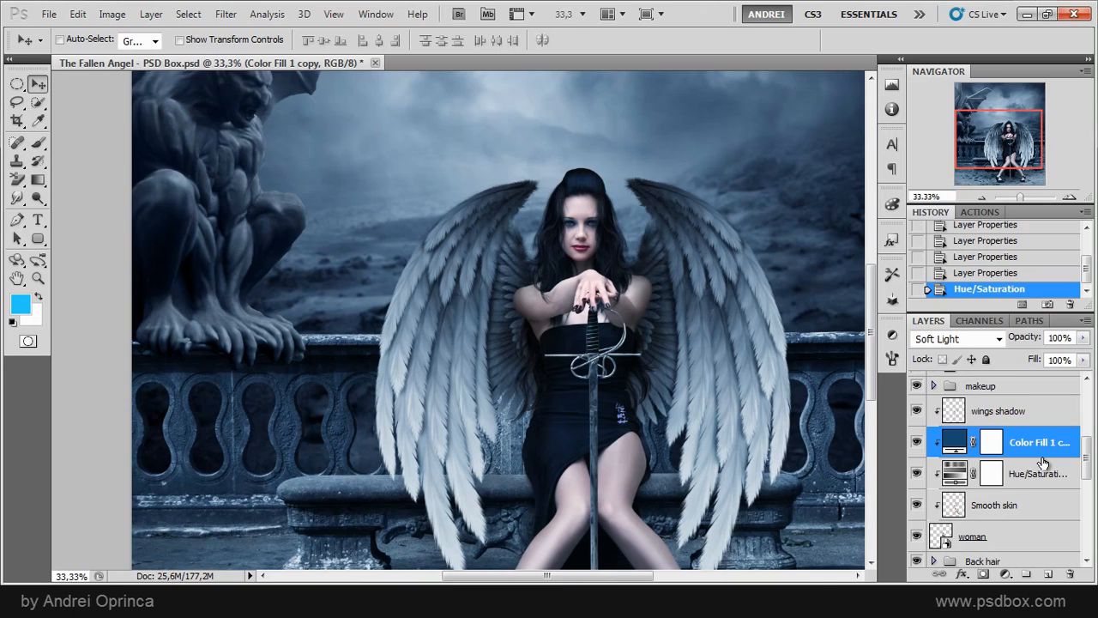
mouse_move(1039, 434)
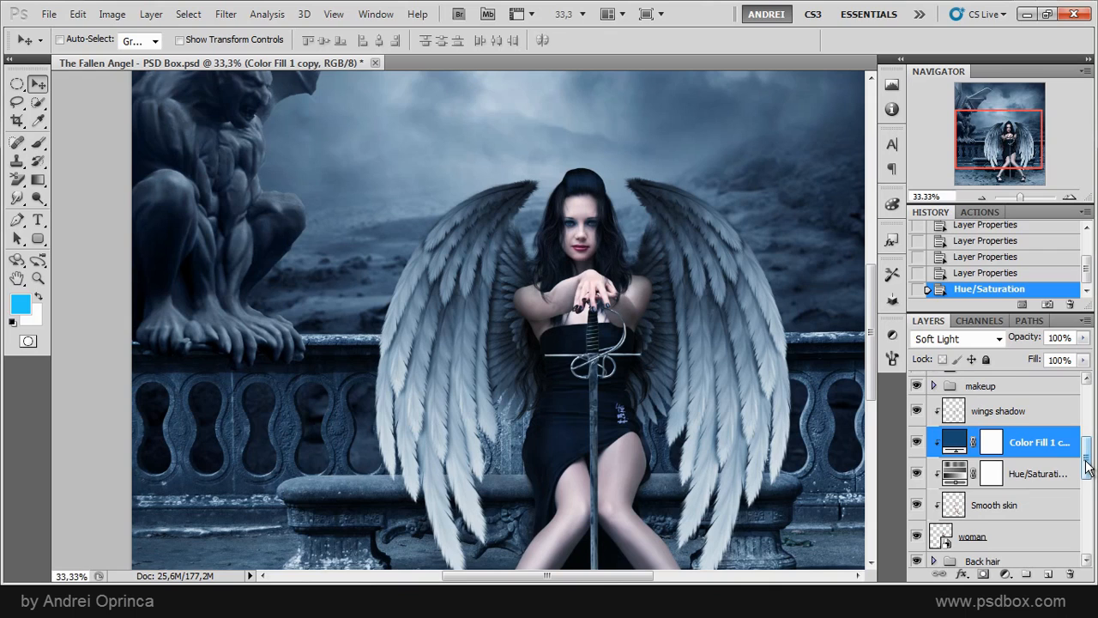
- Scroll the Layers panel to the Color Fill 2 and statue layers picked from the image
scroll(down, 3)
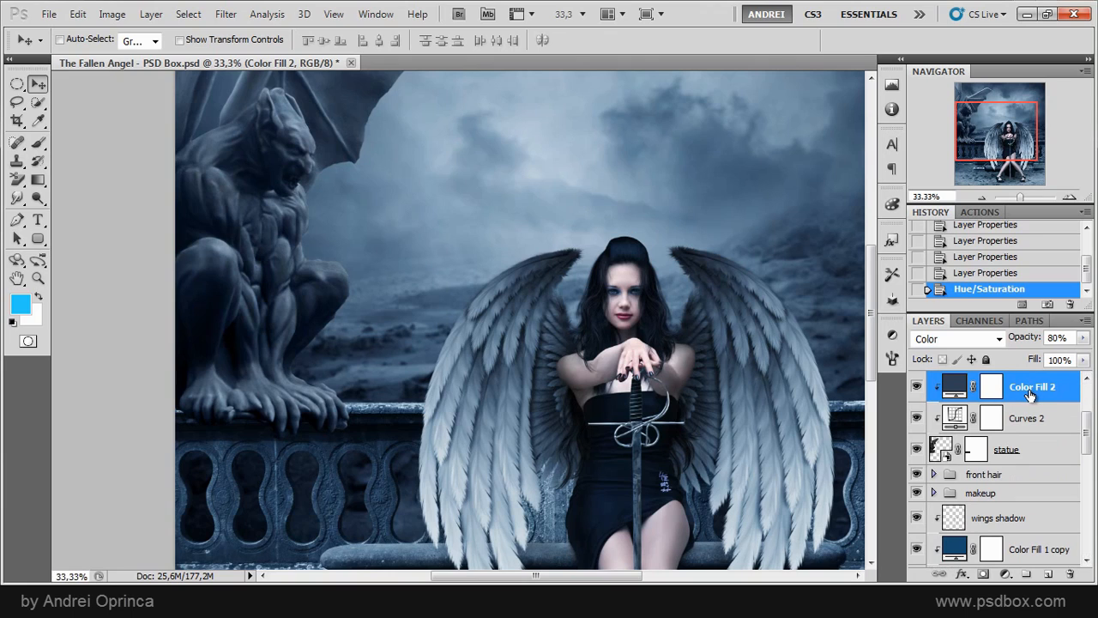
mouse_move(1036, 457)
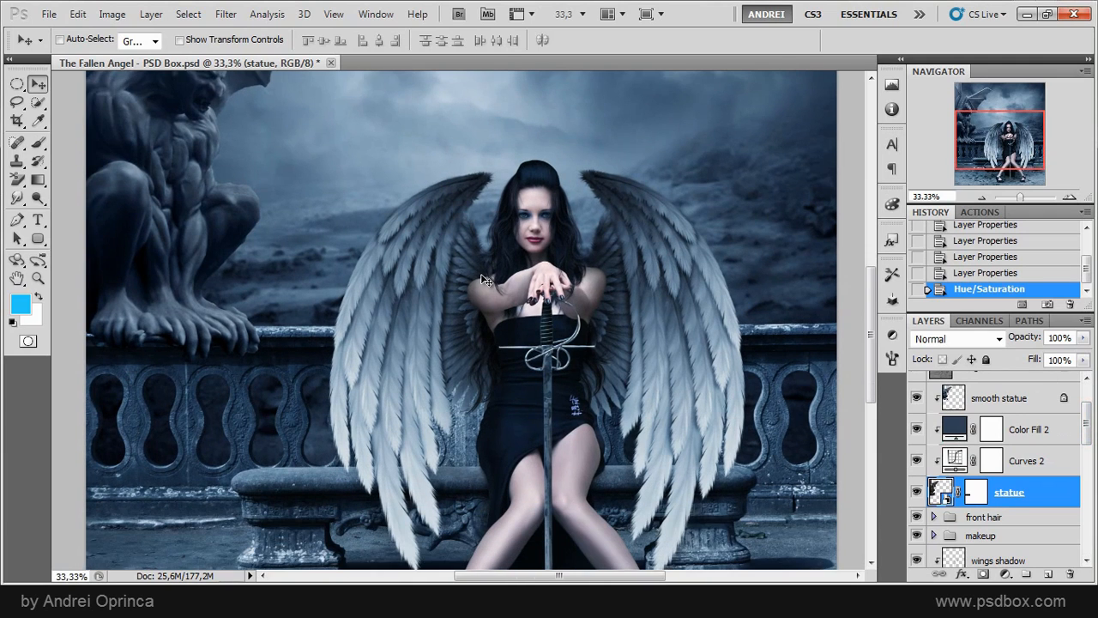
mouse_move(652, 201)
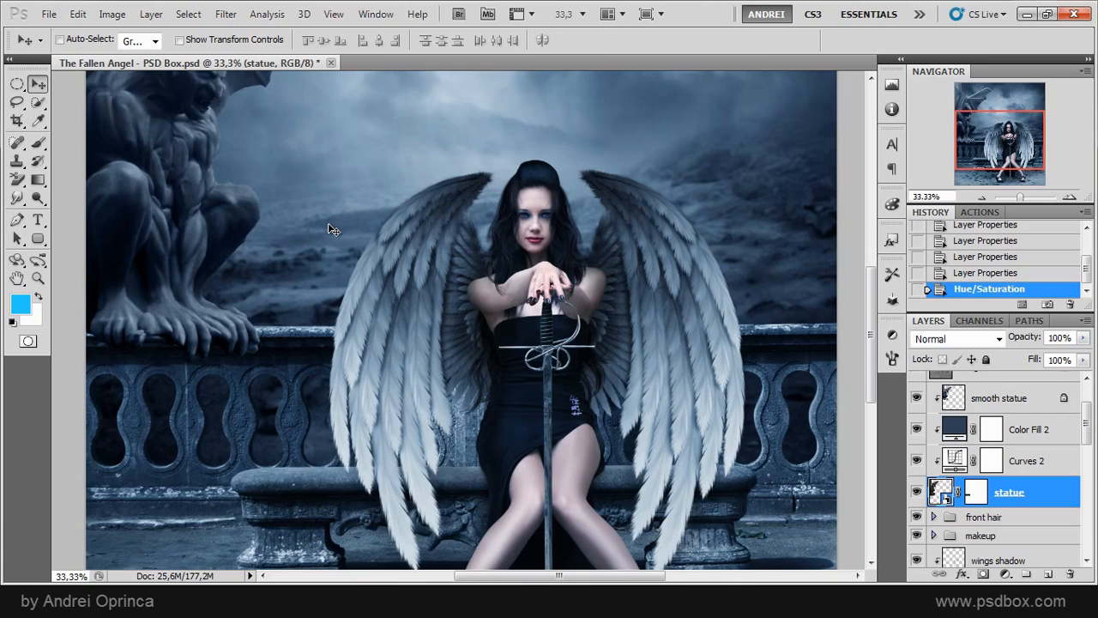
- Right-click the woman on the canvas and choose the makeup group from the layer list
right_click(333, 229)
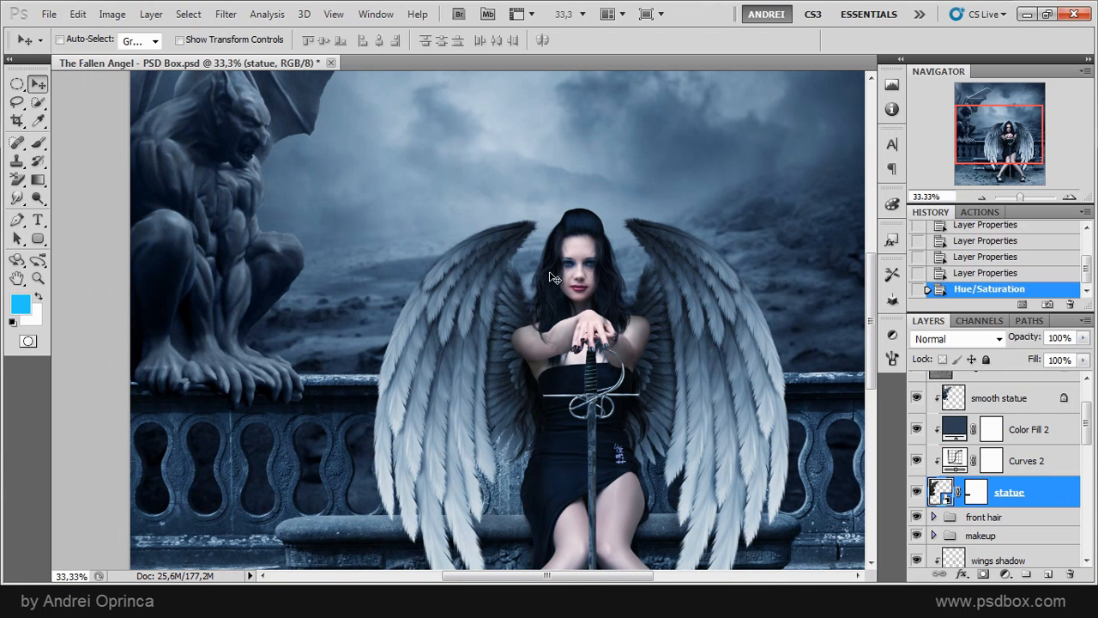
right_click(553, 277)
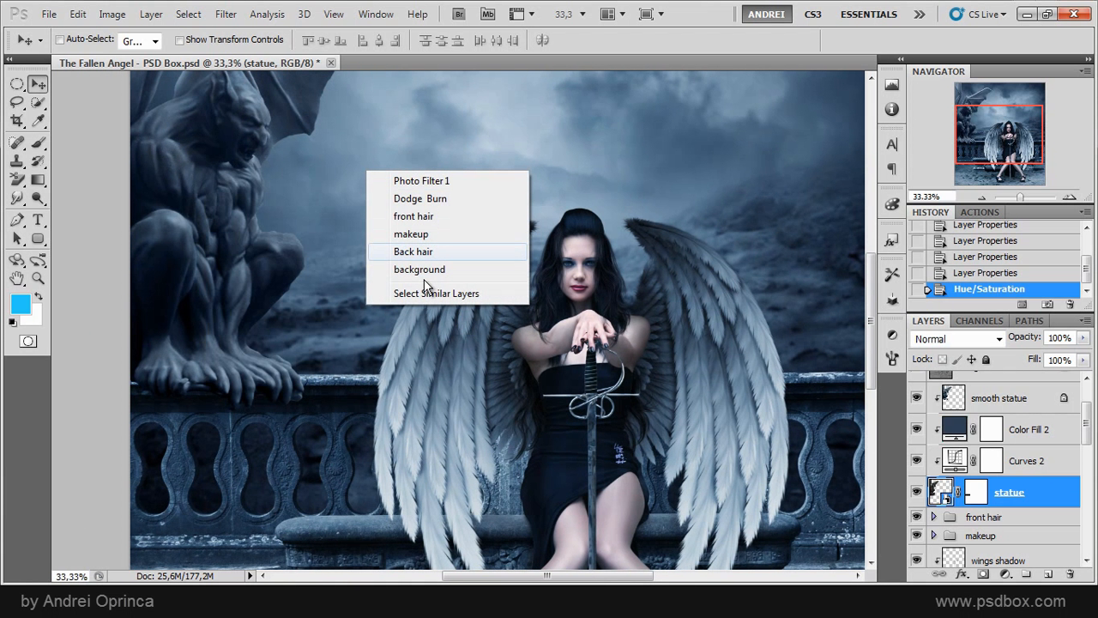
mouse_move(451, 181)
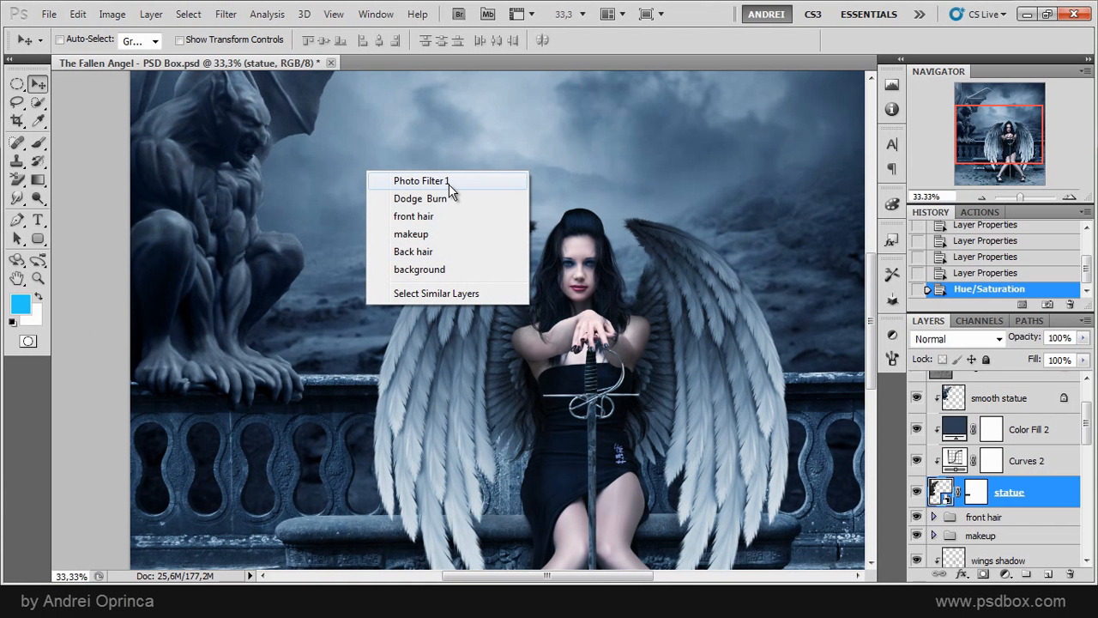
mouse_move(466, 270)
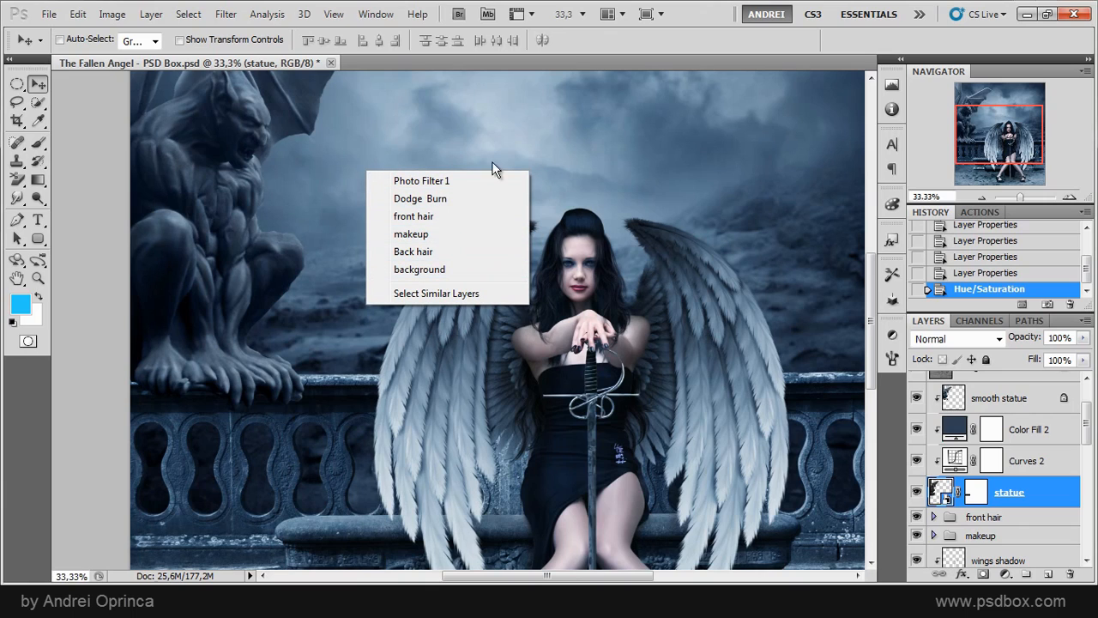
mouse_move(1031, 493)
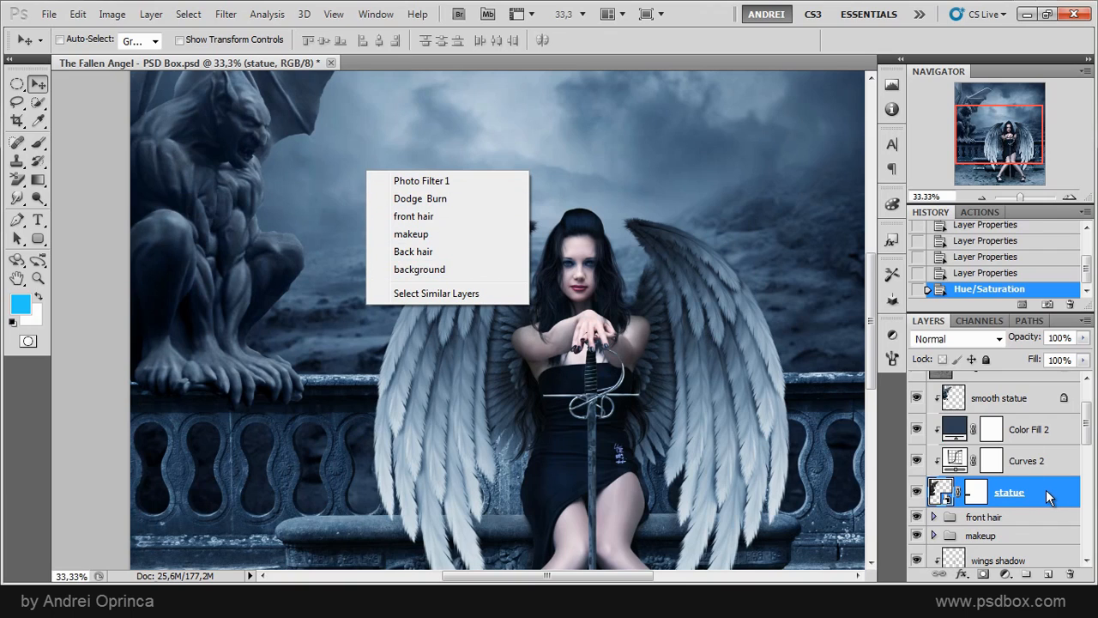
mouse_move(414, 234)
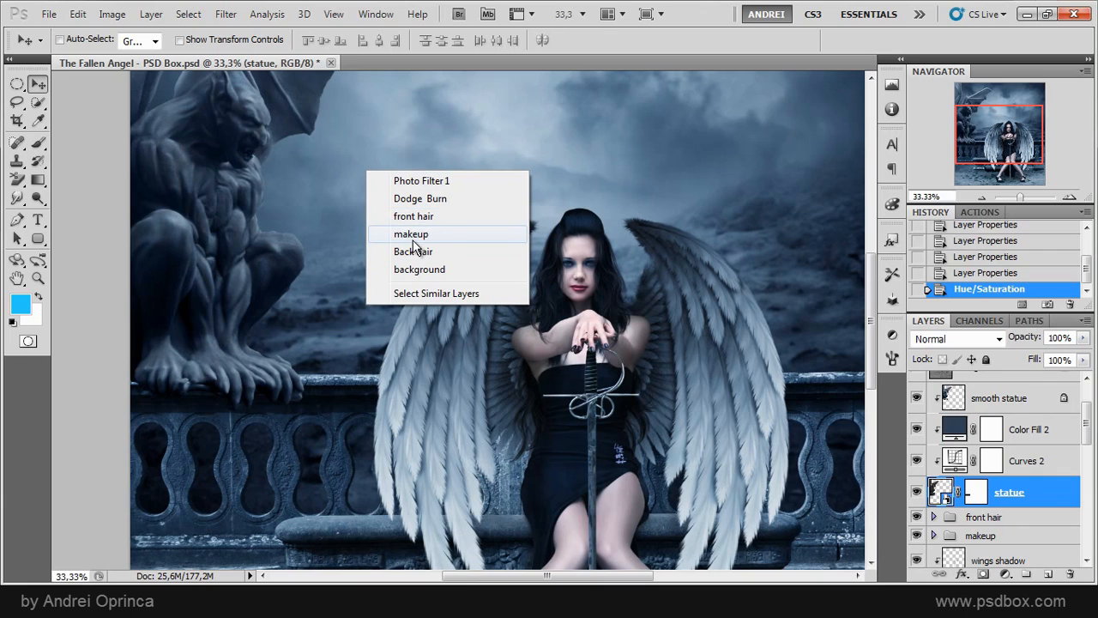
click(411, 234)
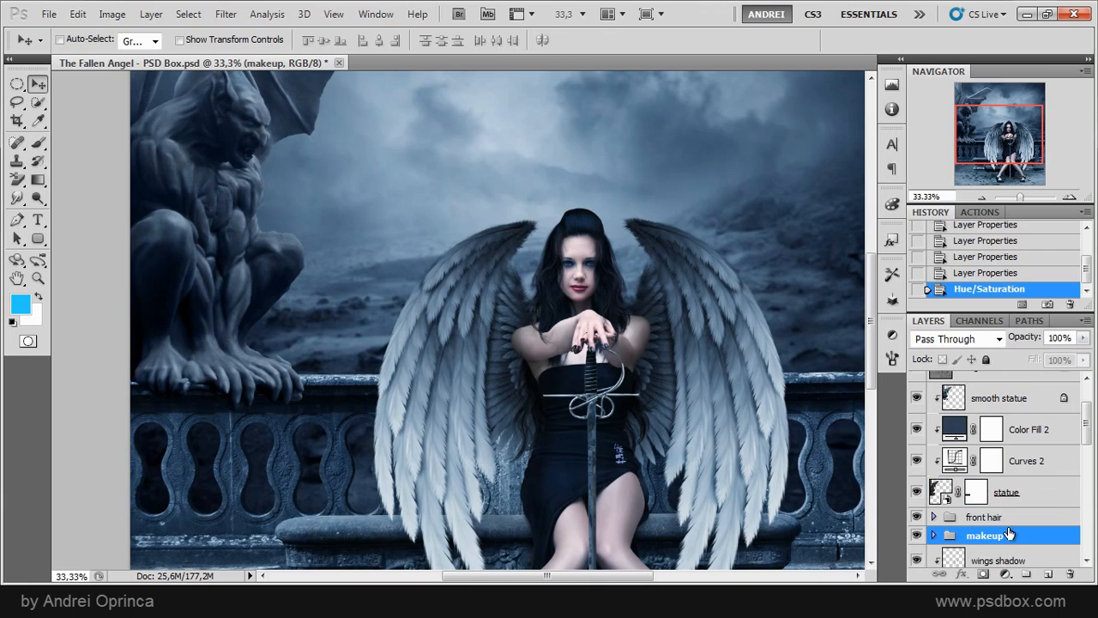
click(933, 534)
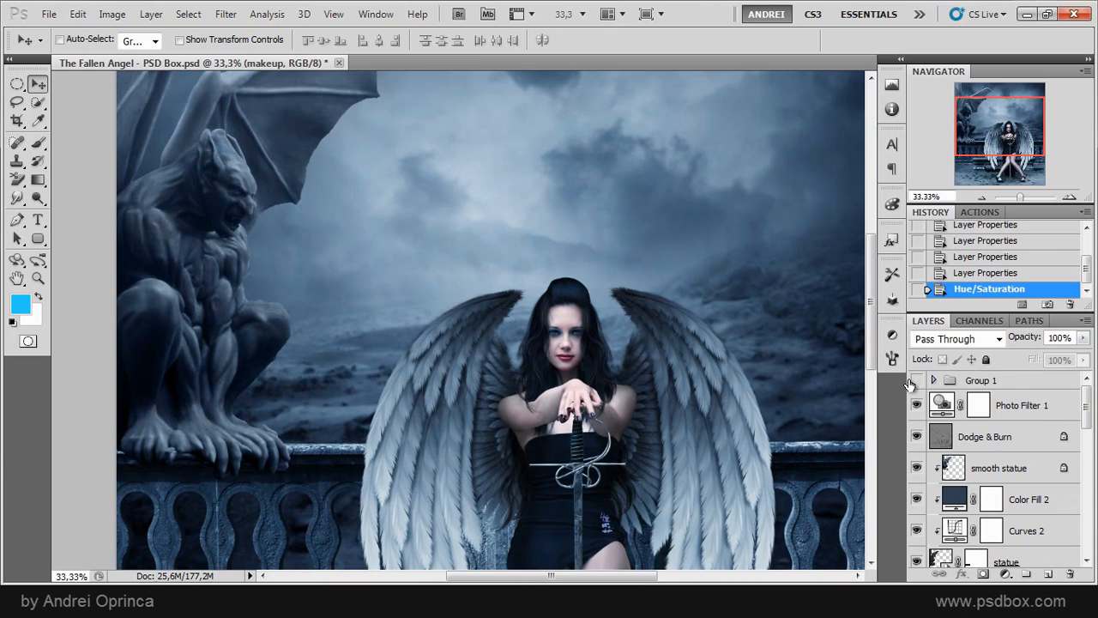
mouse_move(601, 232)
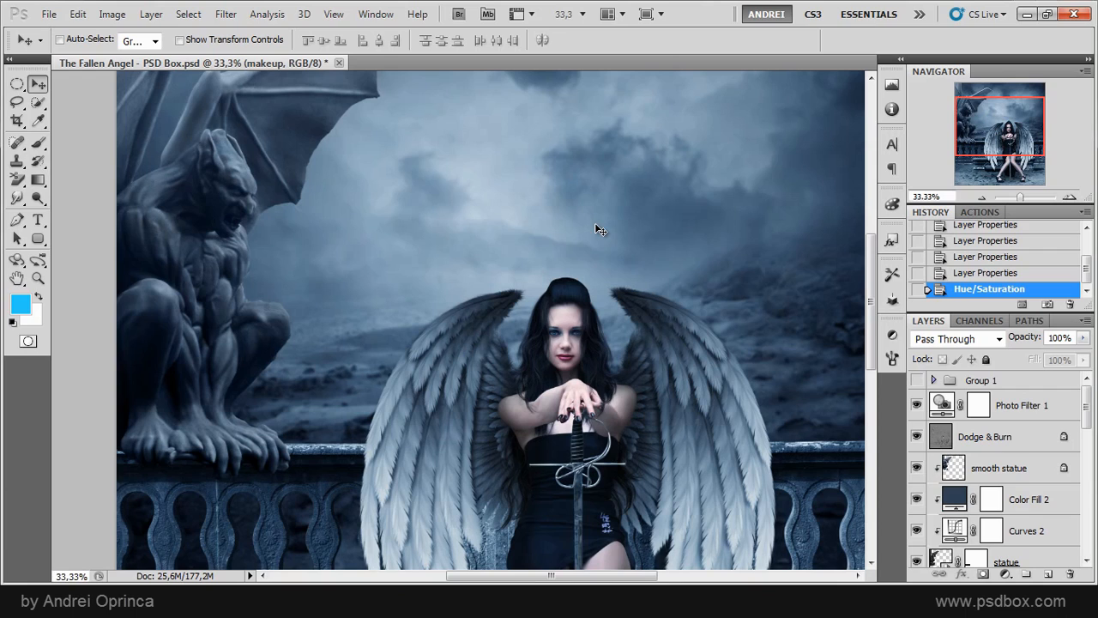
mouse_move(445, 230)
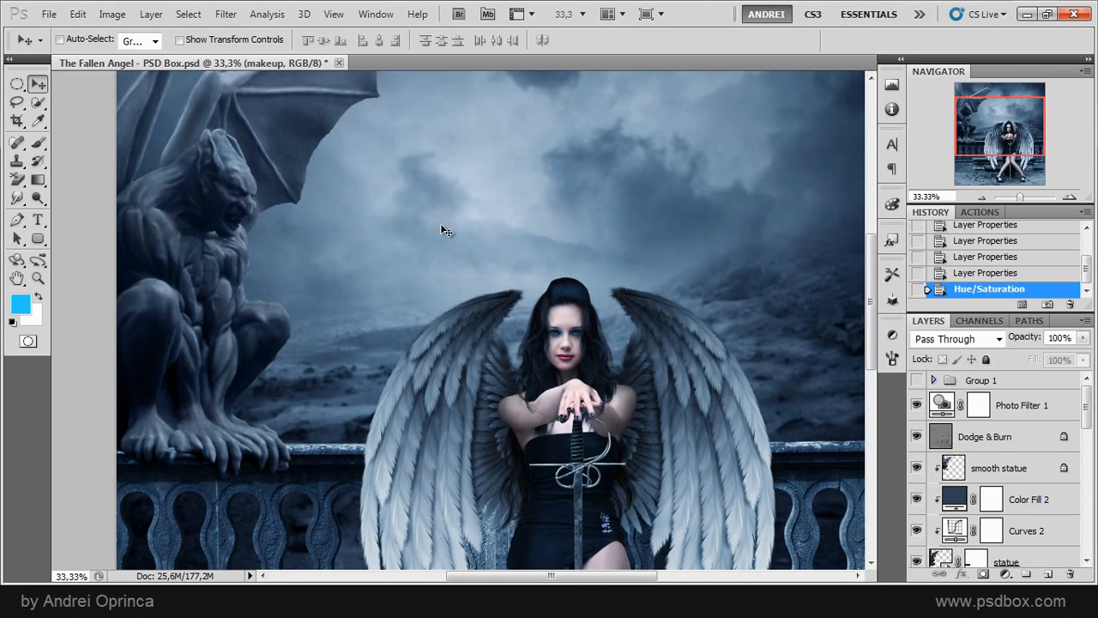
mouse_move(646, 358)
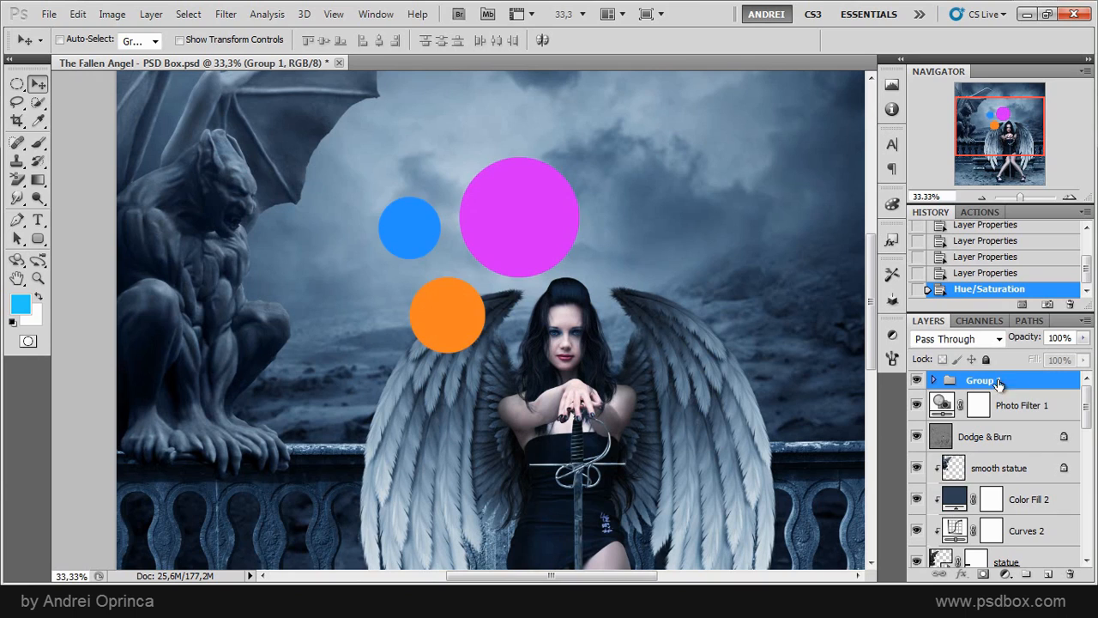
mouse_move(429, 348)
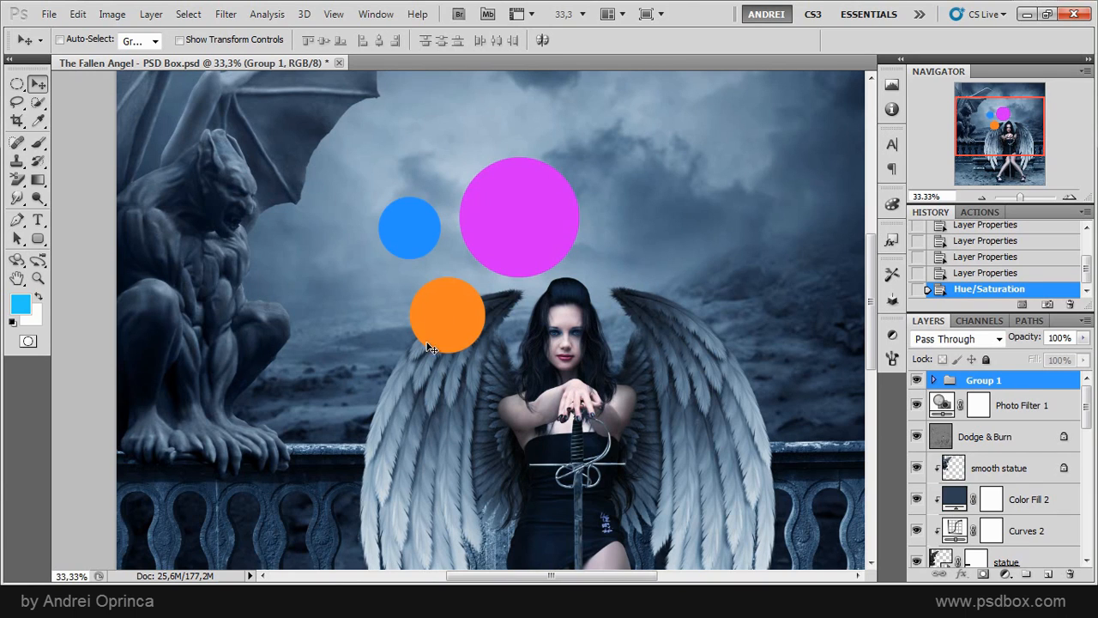
mouse_move(531, 246)
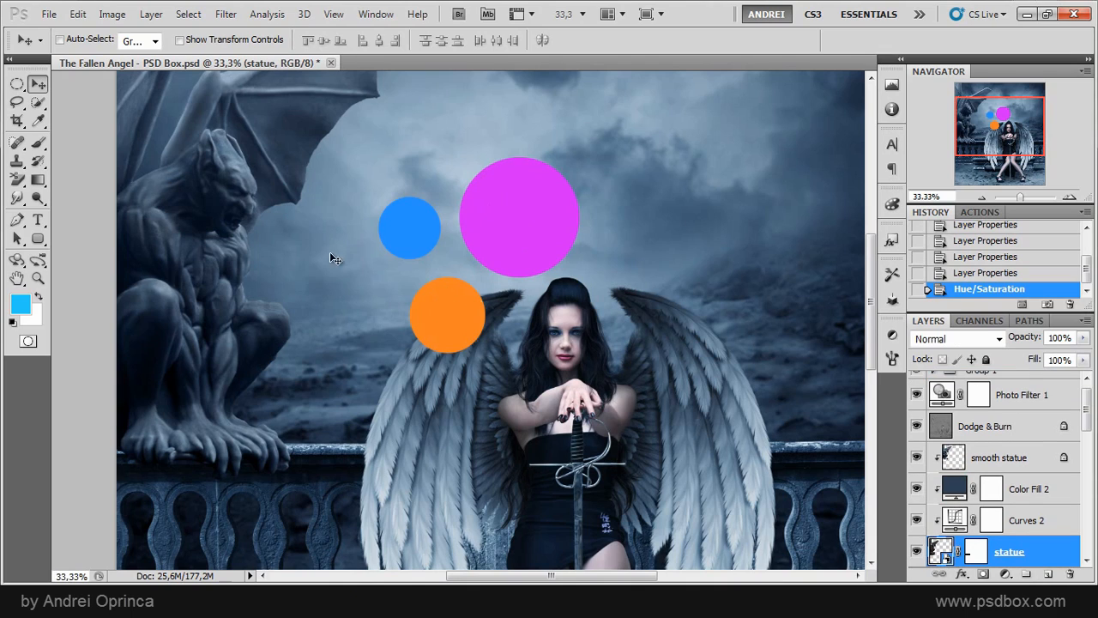
mouse_move(556, 215)
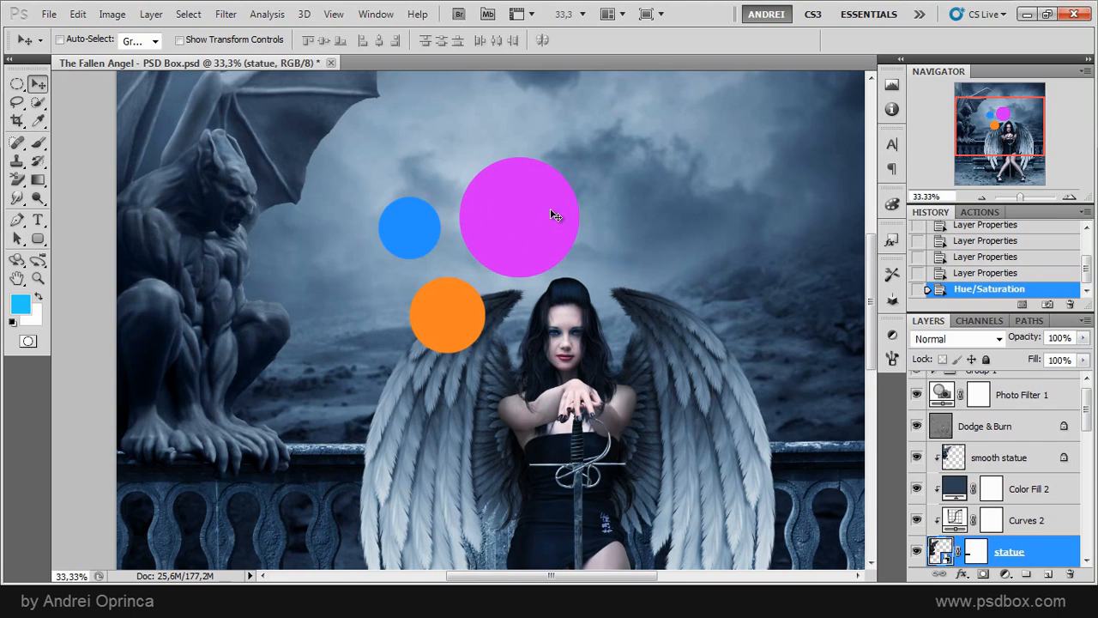
mouse_move(530, 227)
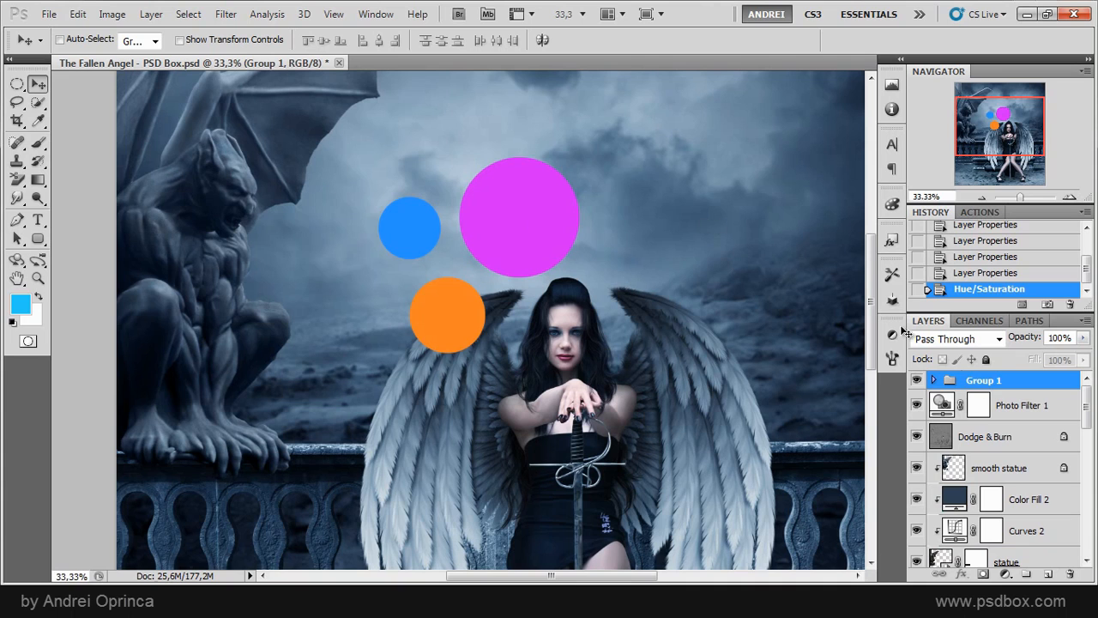
mouse_move(146, 45)
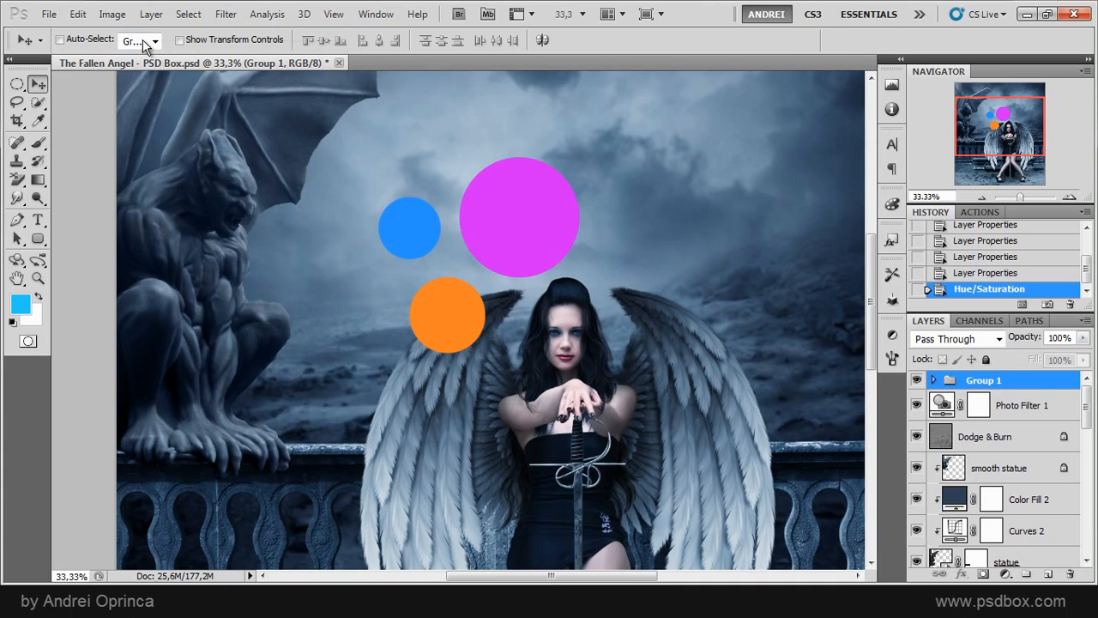
- Switch the Move tool's Auto-Select target from Group to Layer
click(155, 39)
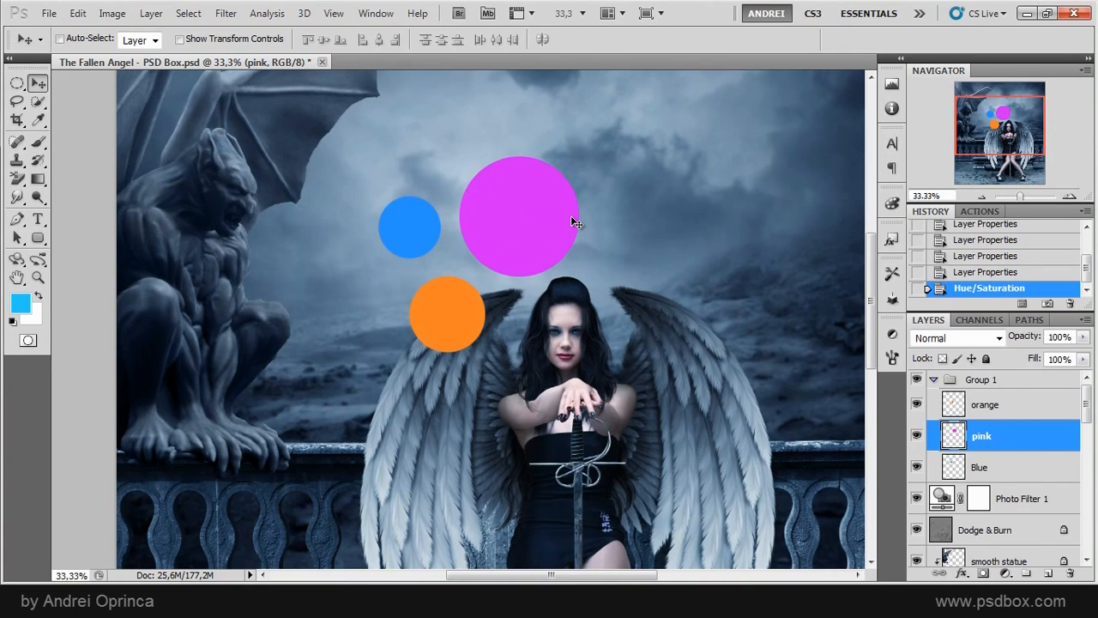
mouse_move(901, 360)
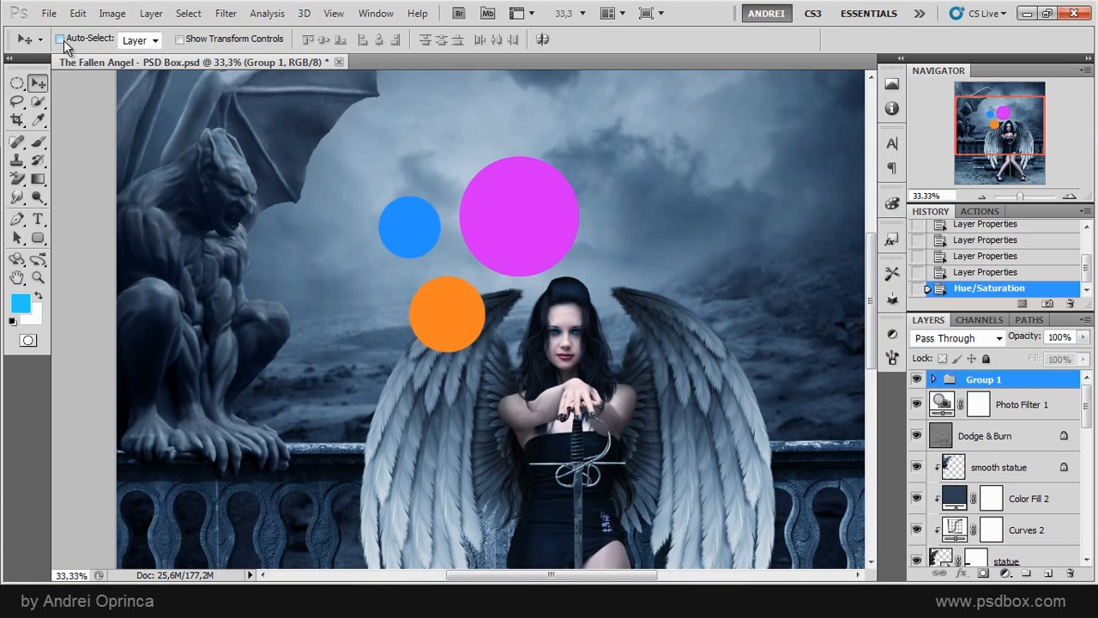
- Enable Auto-Select and pan the view over the circles composition
click(60, 38)
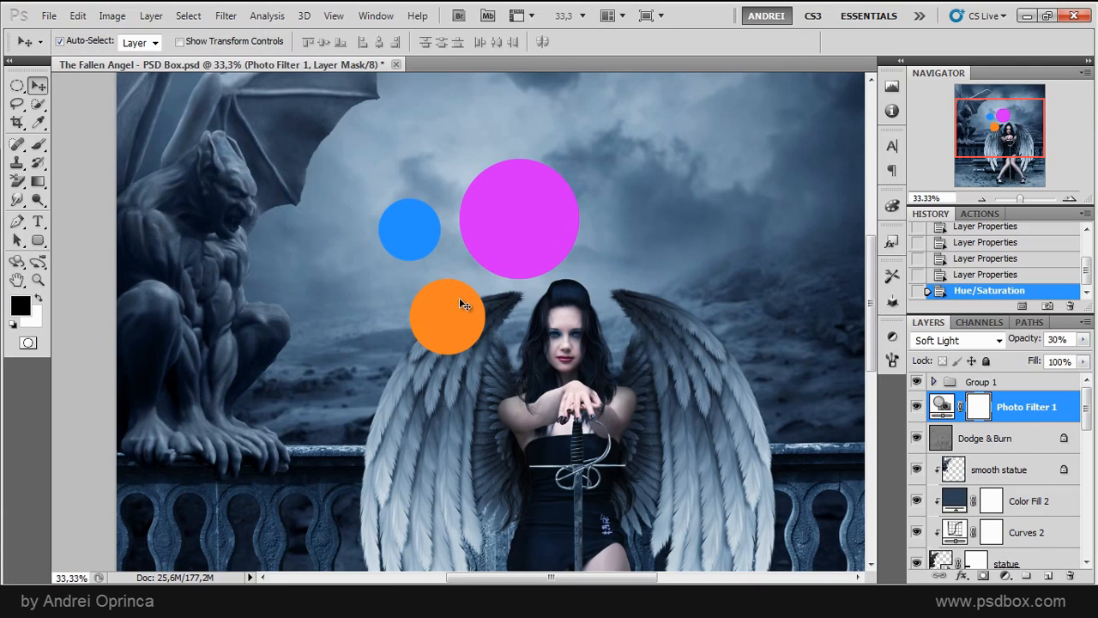
mouse_move(464, 319)
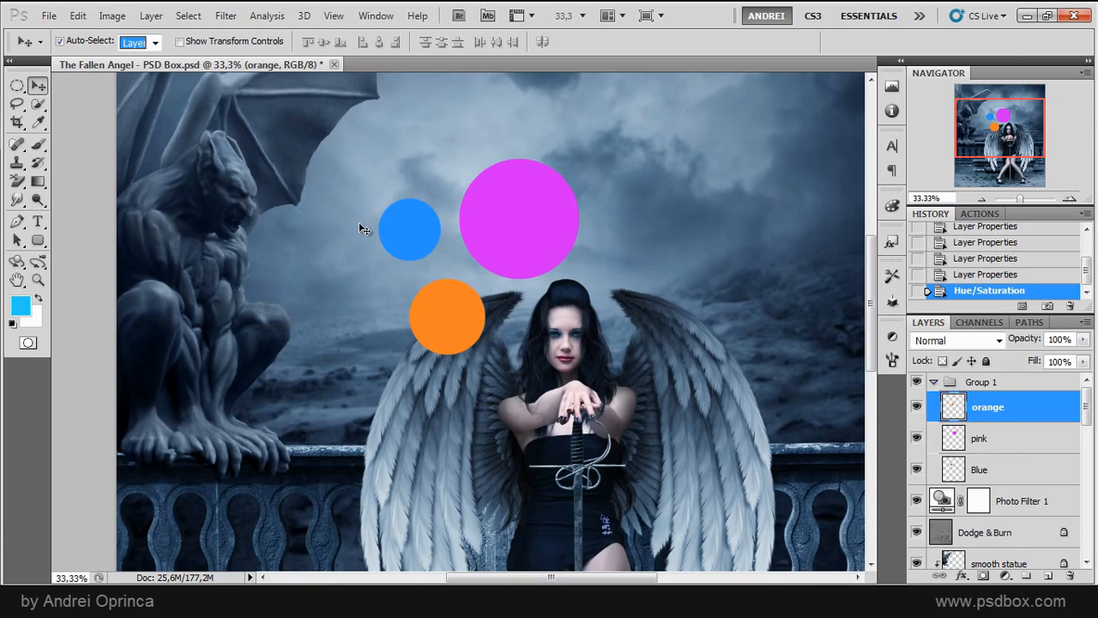
mouse_move(283, 272)
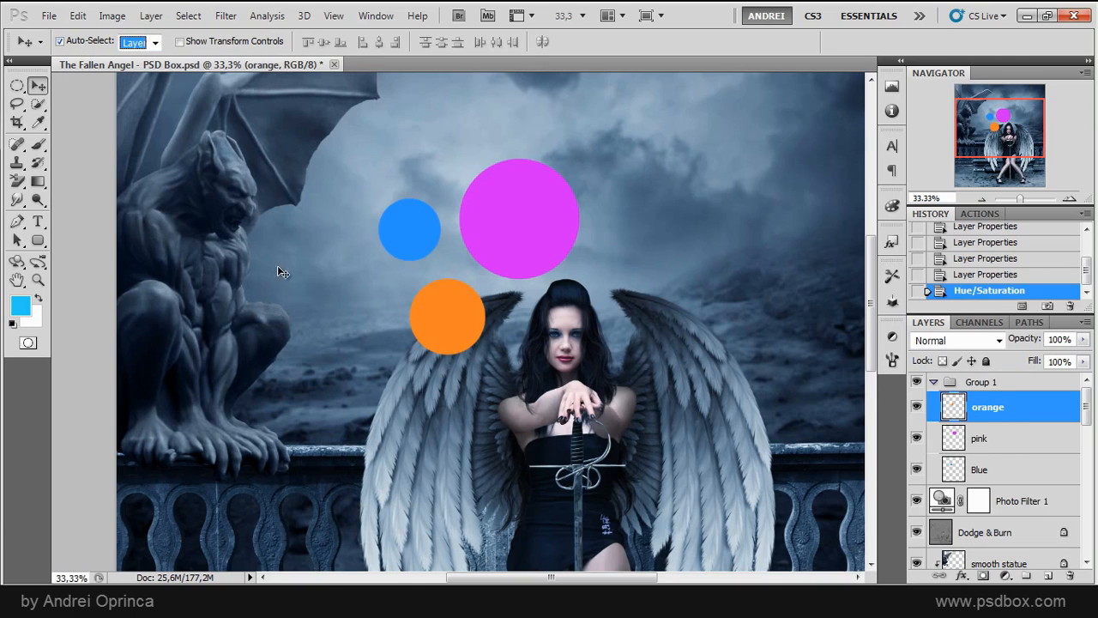
mouse_move(468, 322)
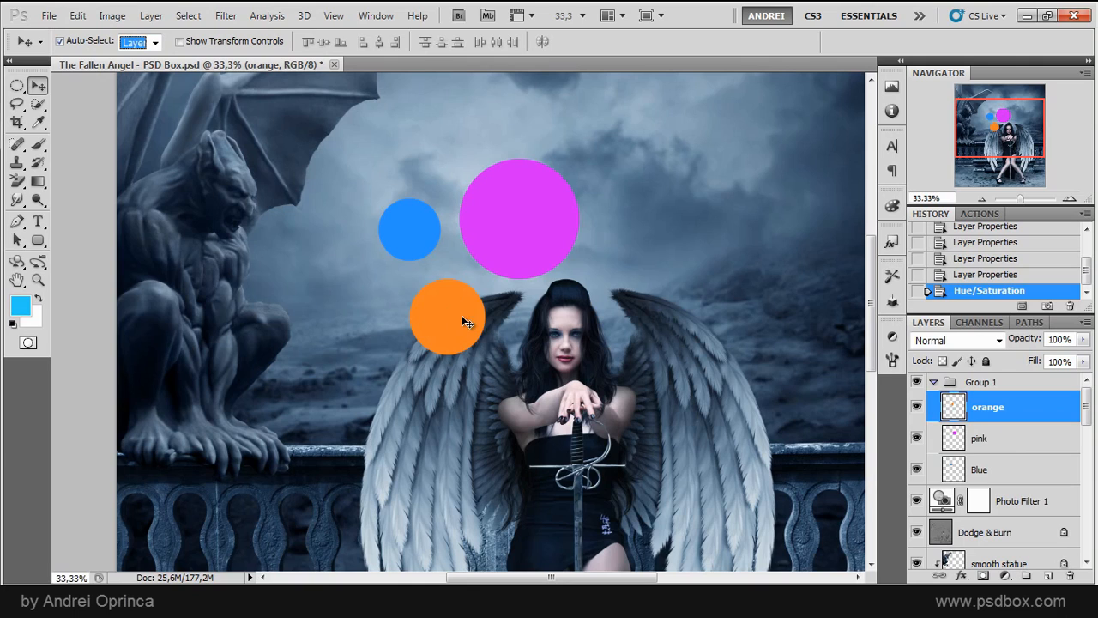
mouse_move(612, 362)
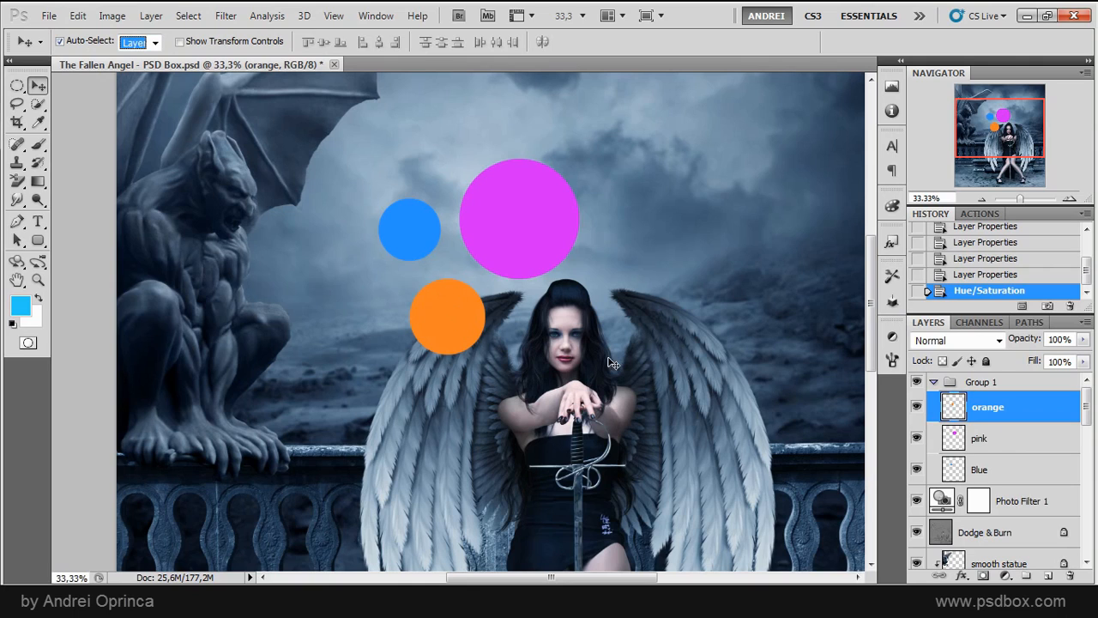
mouse_move(541, 351)
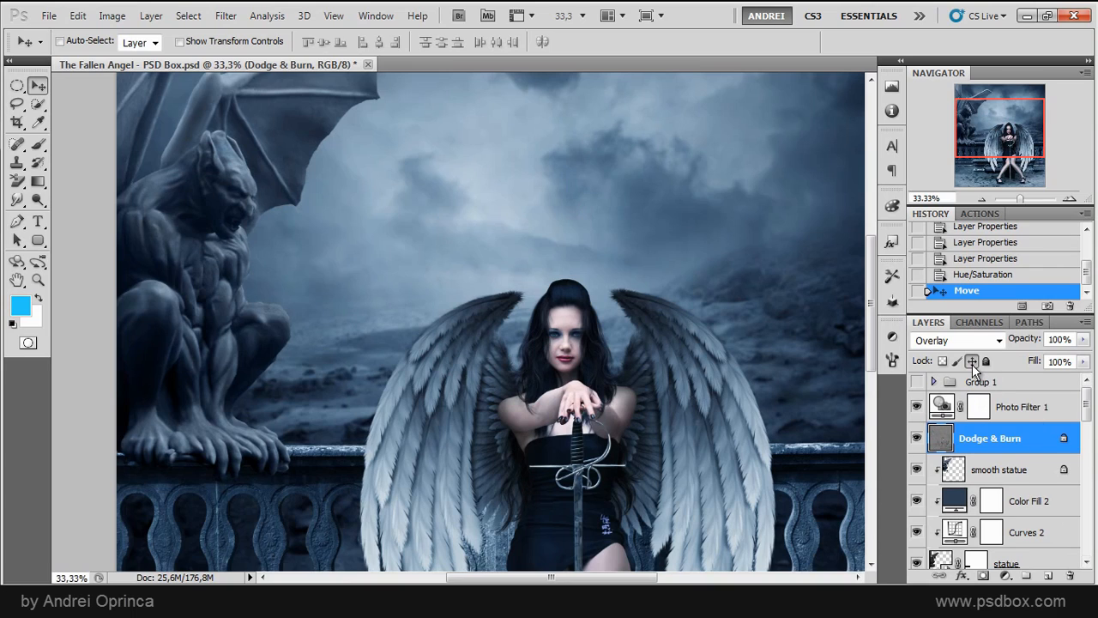
mouse_move(976, 376)
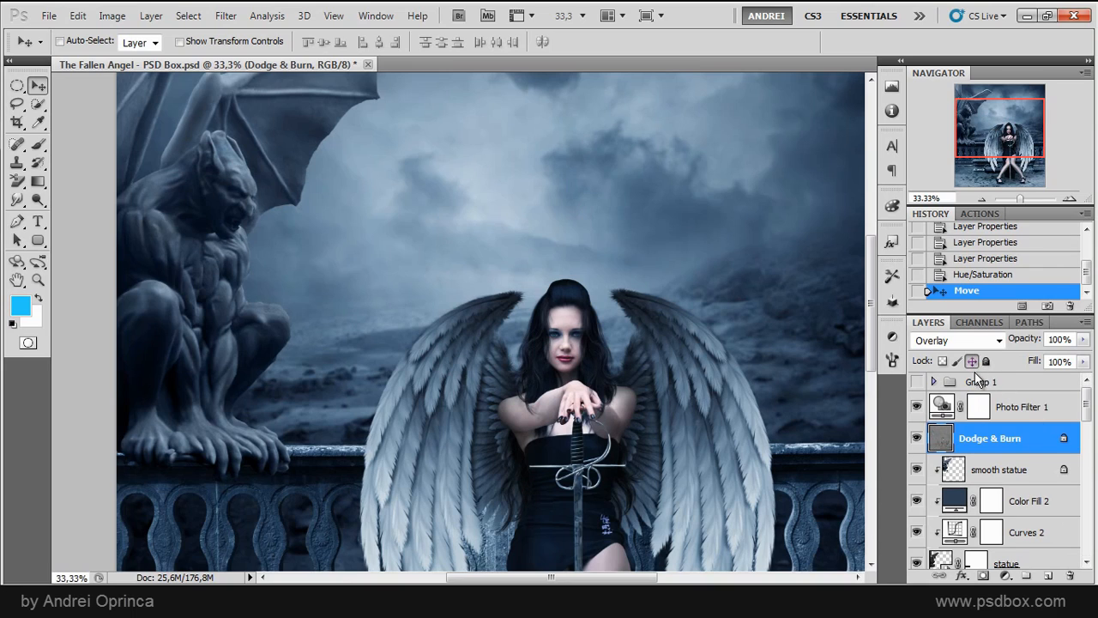
mouse_move(707, 419)
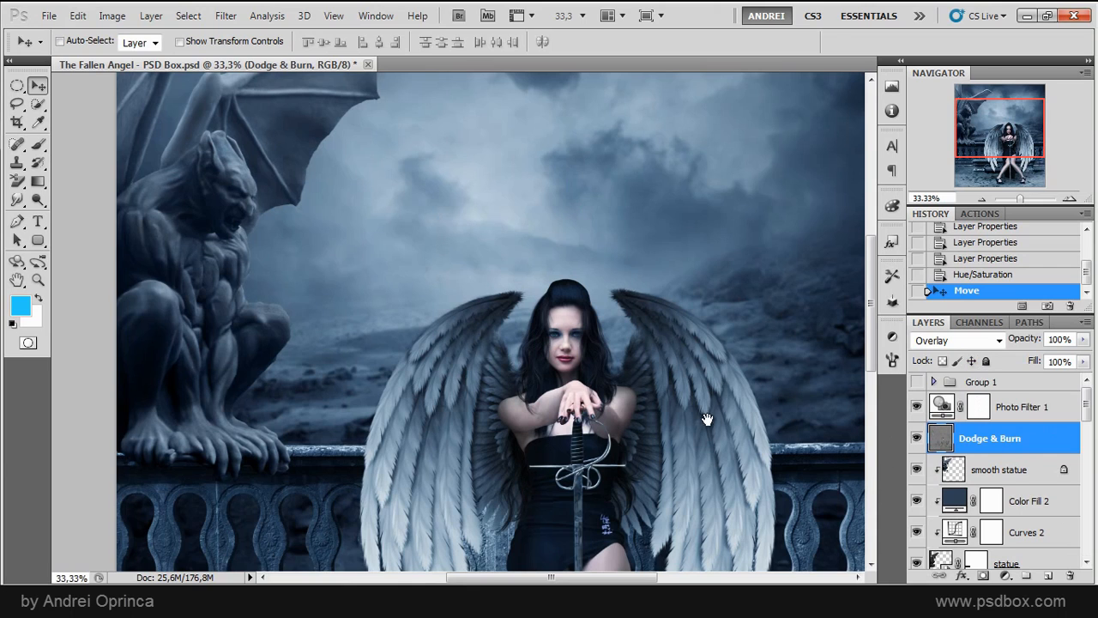
drag(707, 418, 536, 377)
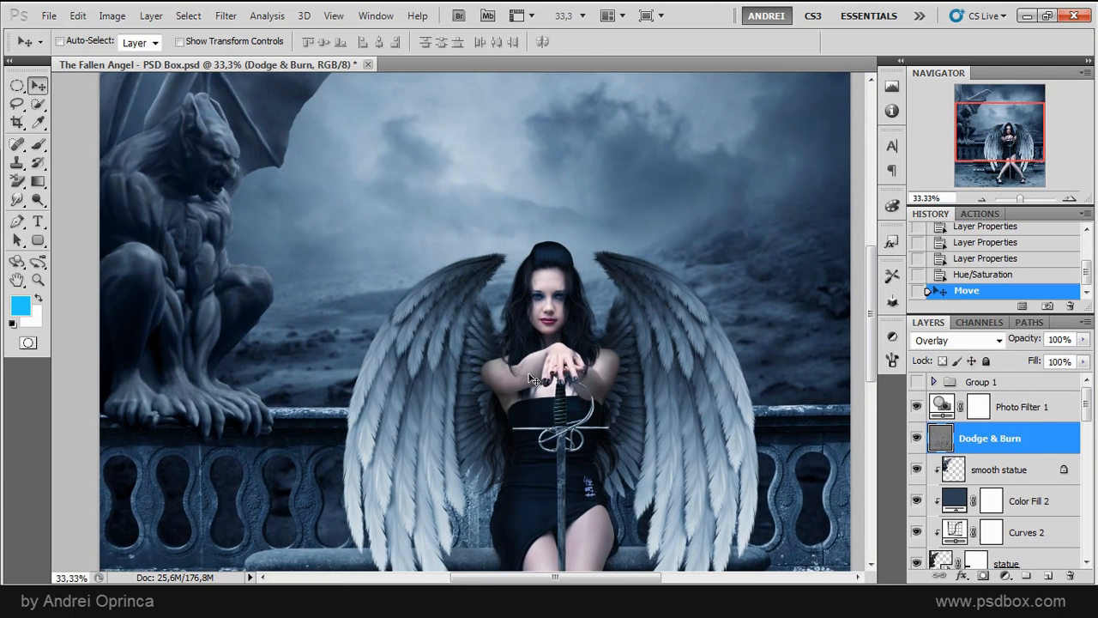
drag(532, 377, 549, 416)
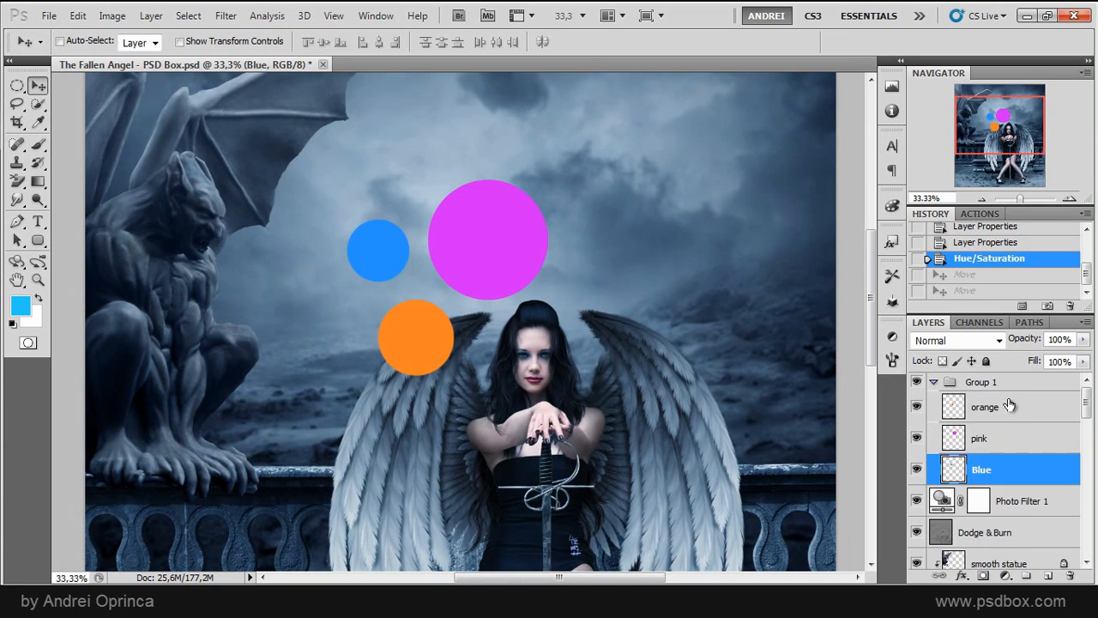
- Align the orange, pink and Blue circle layers on horizontal and vertical centres
click(984, 406)
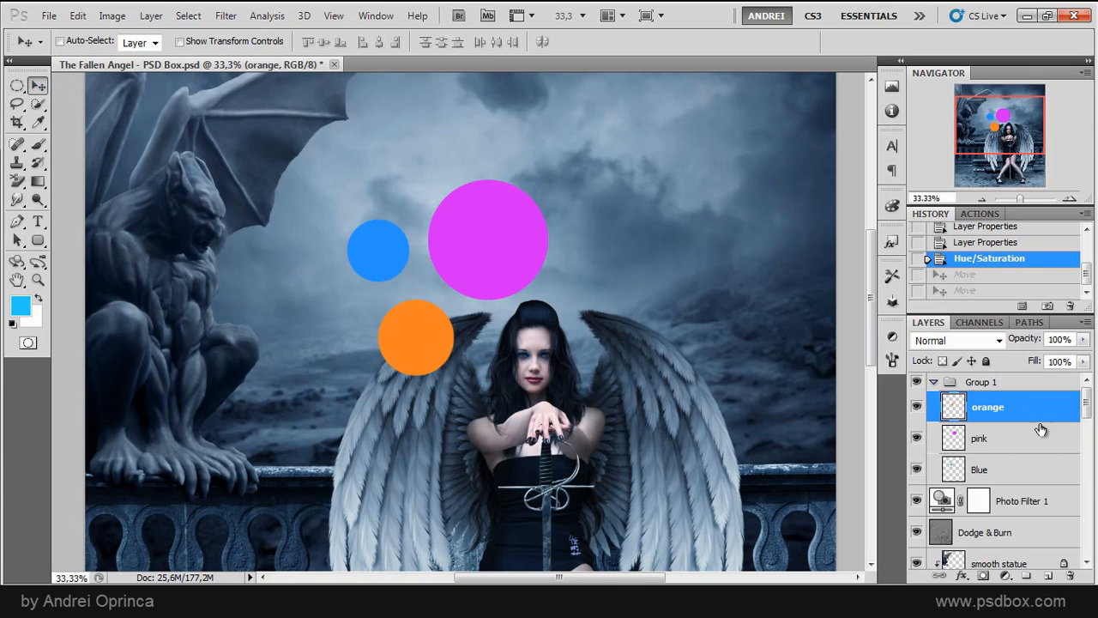
click(981, 438)
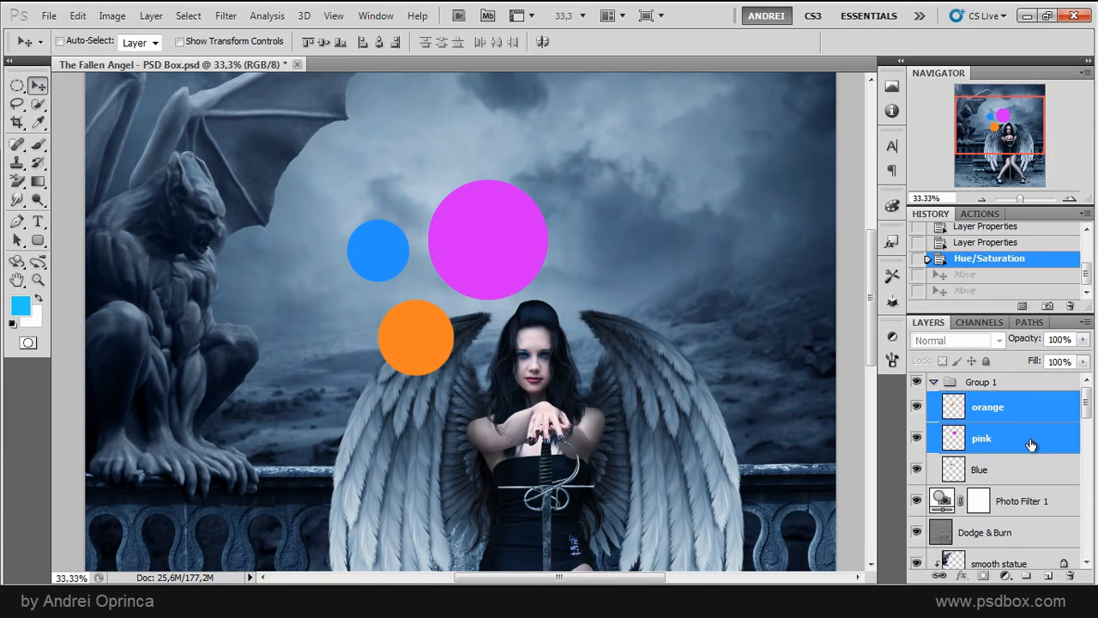
mouse_move(403, 56)
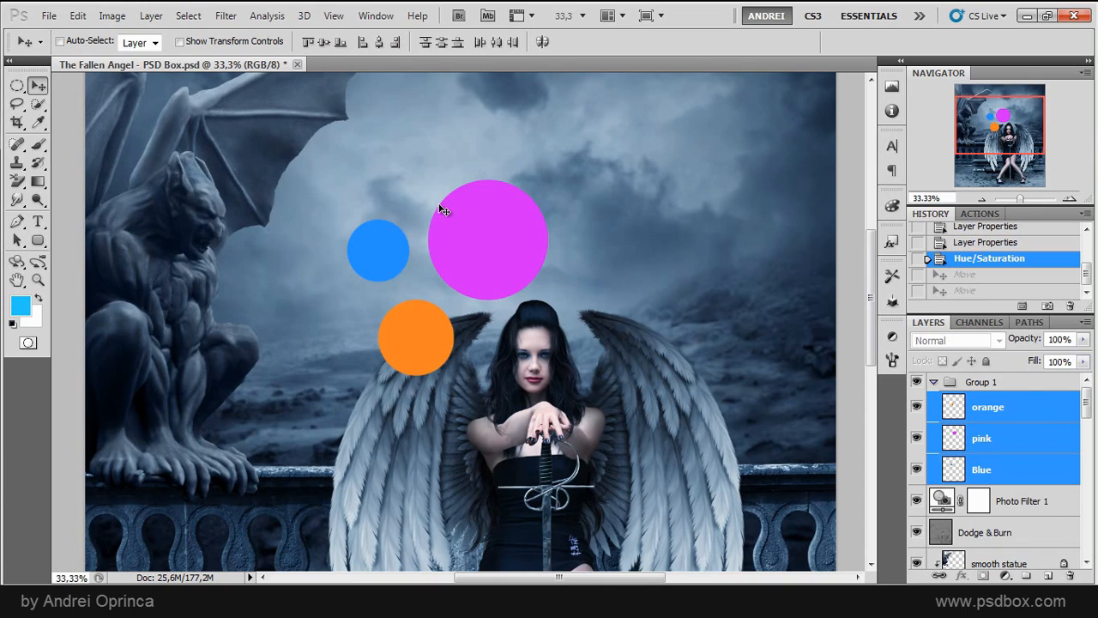
mouse_move(407, 270)
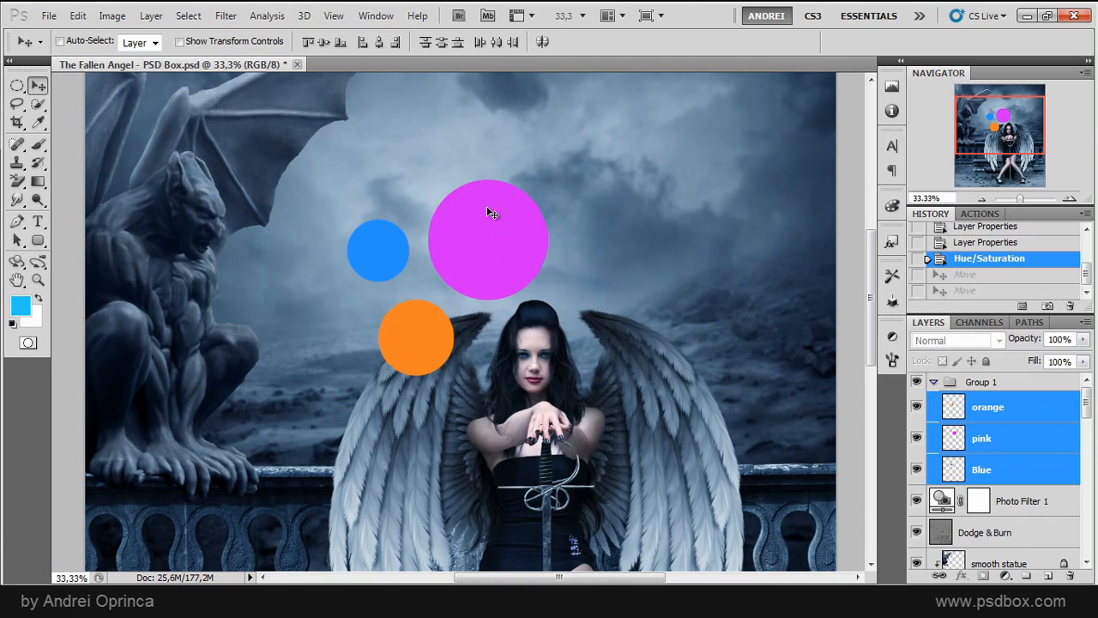
mouse_move(469, 183)
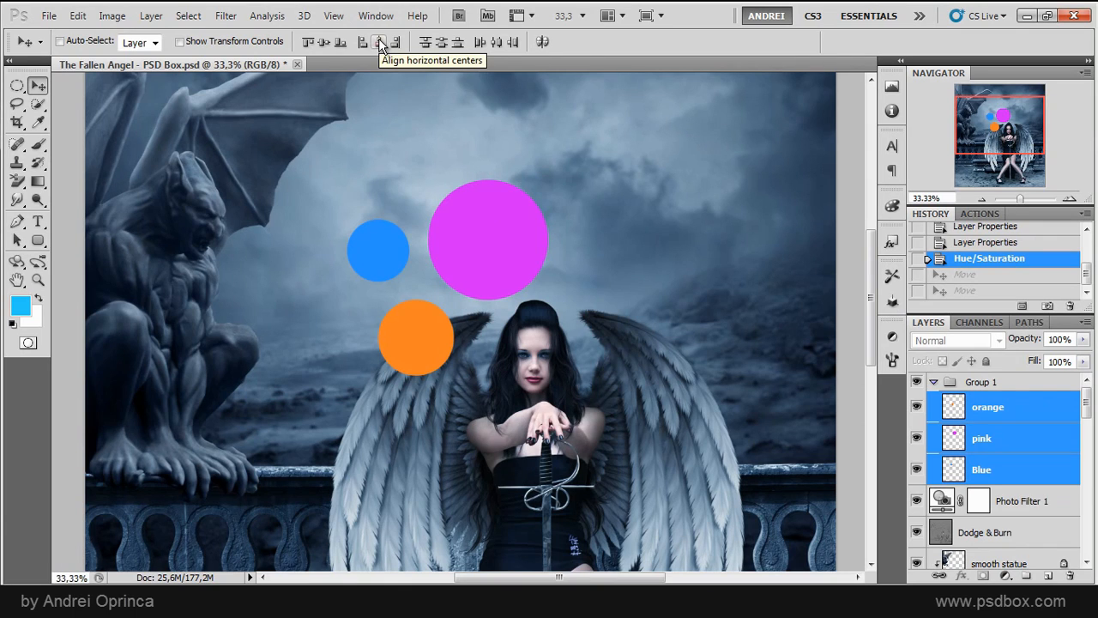
click(379, 41)
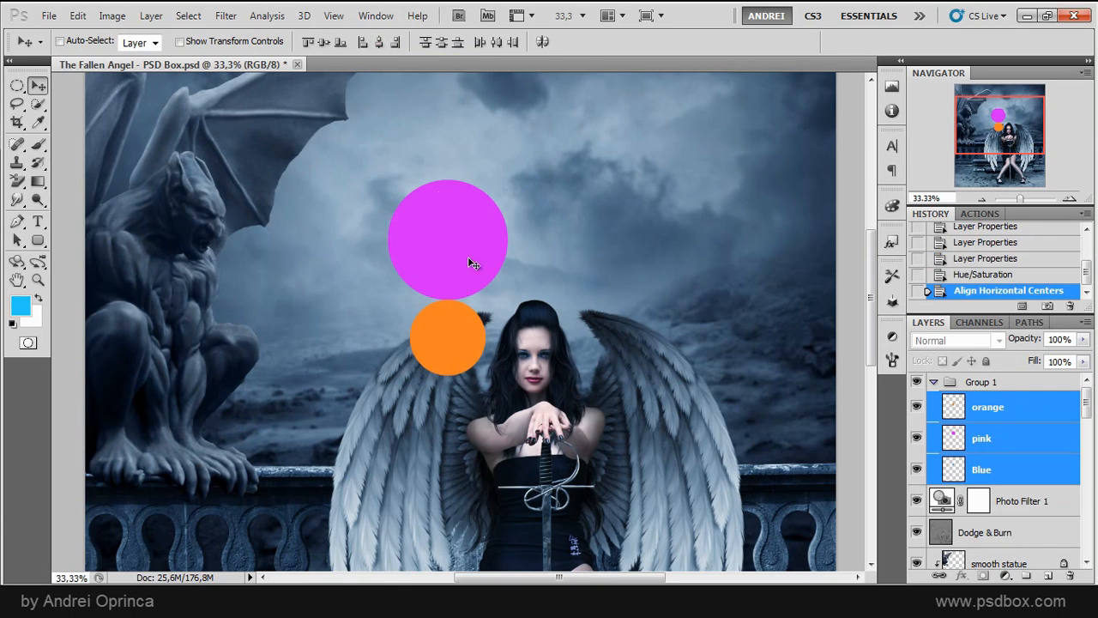
mouse_move(446, 177)
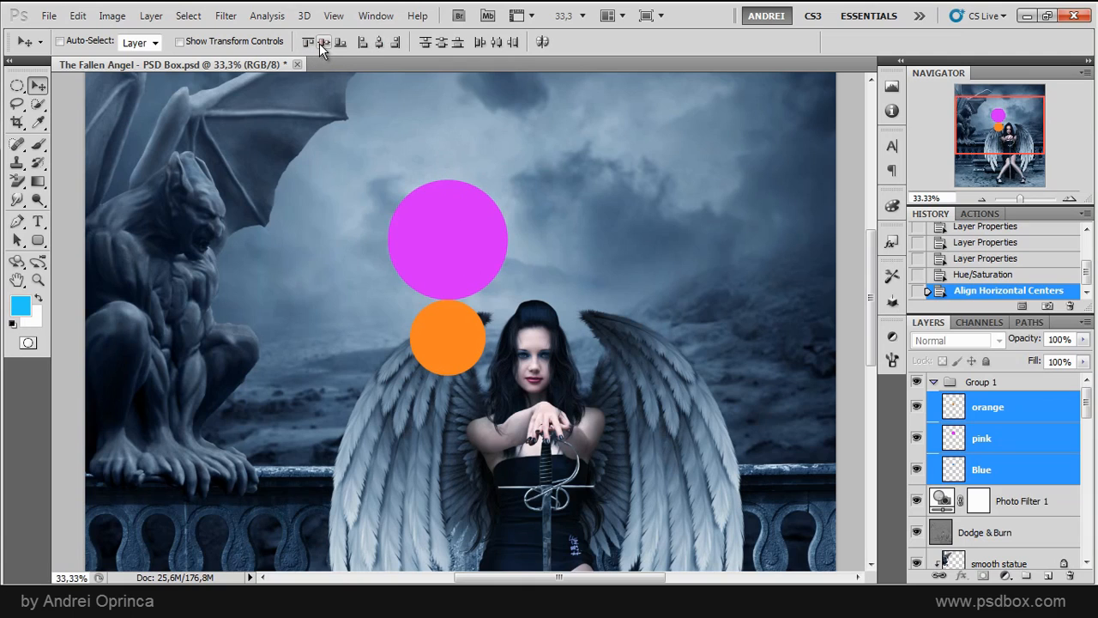
mouse_move(324, 42)
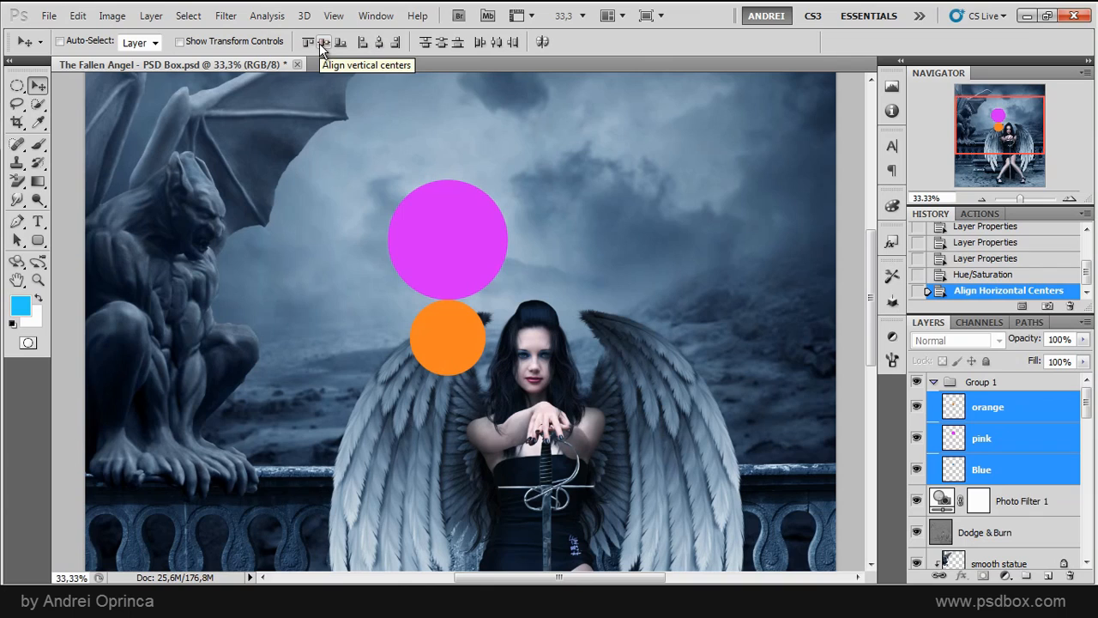
click(324, 41)
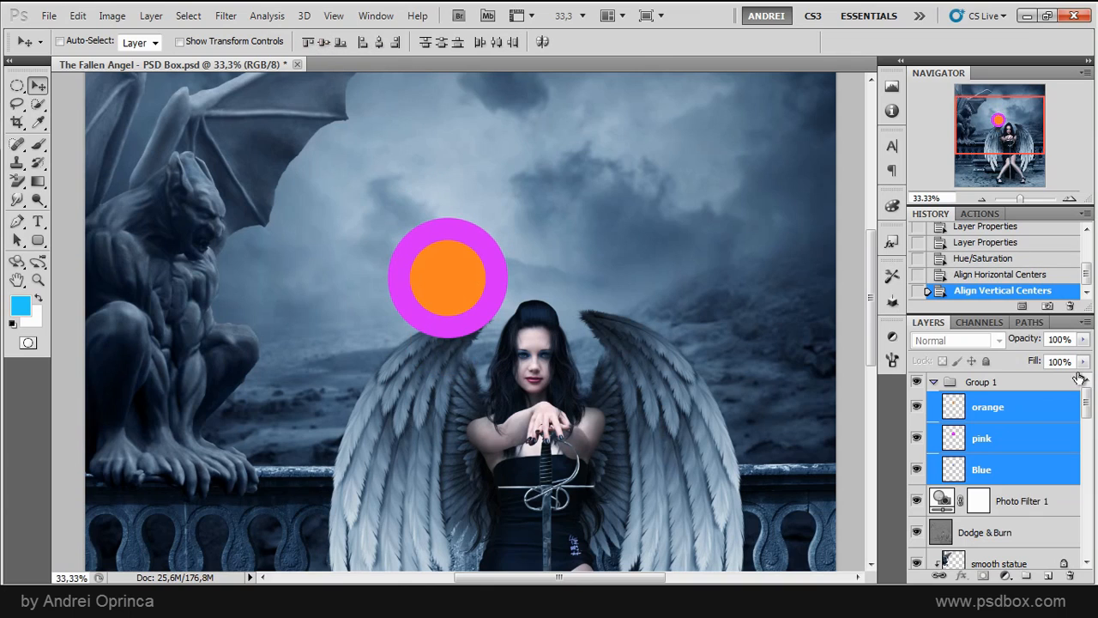
click(981, 469)
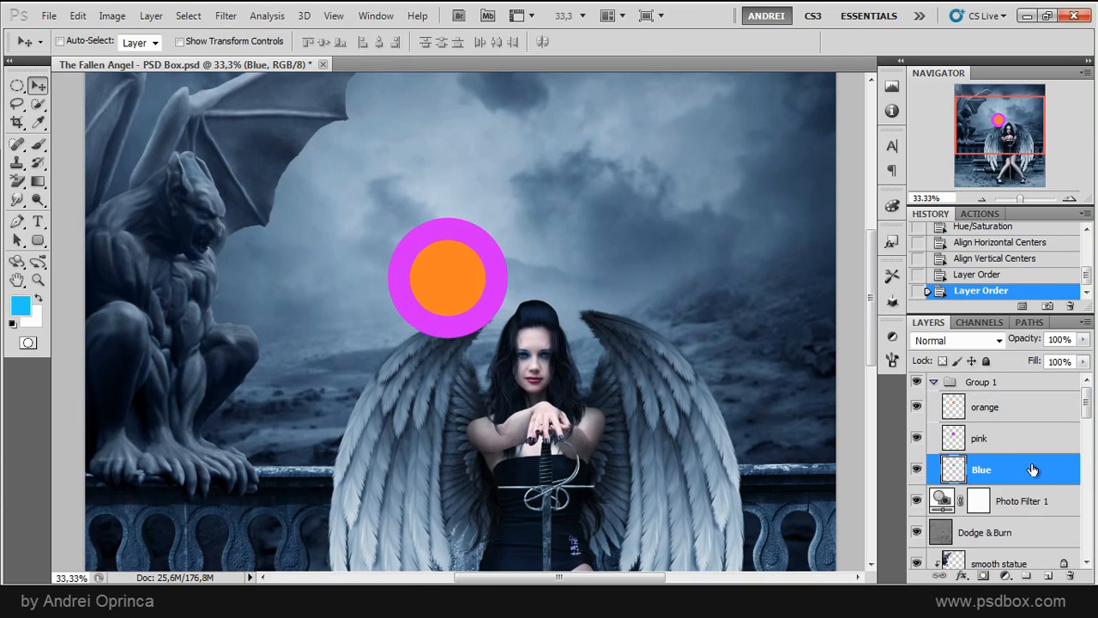
mouse_move(1033, 406)
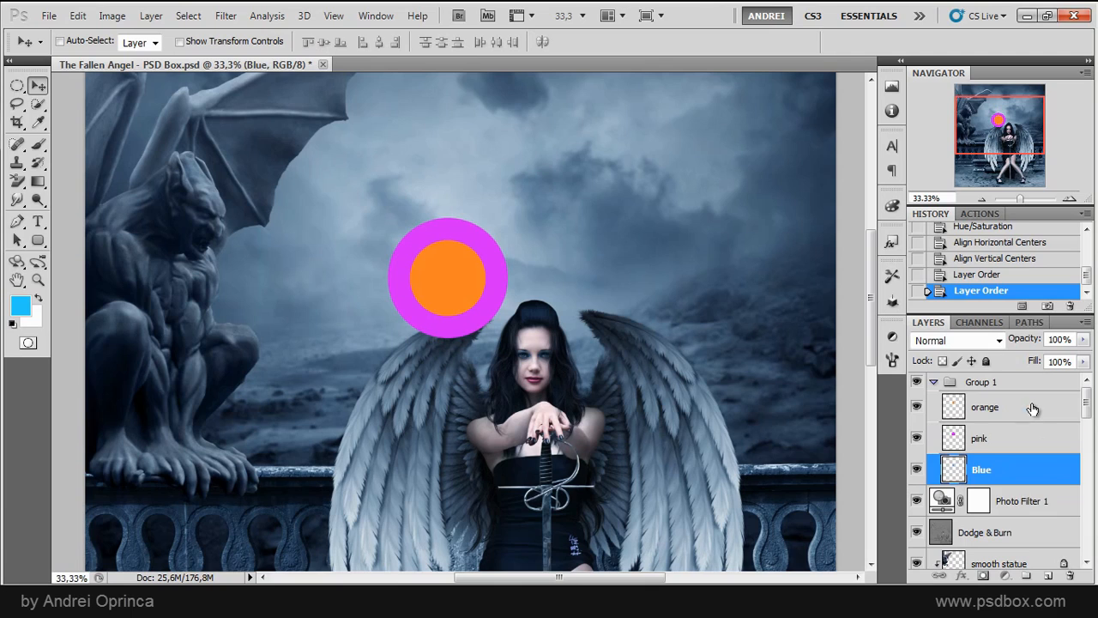
- Move Blue to the top of the group, then top-align and distribute the three circles
drag(981, 469, 981, 406)
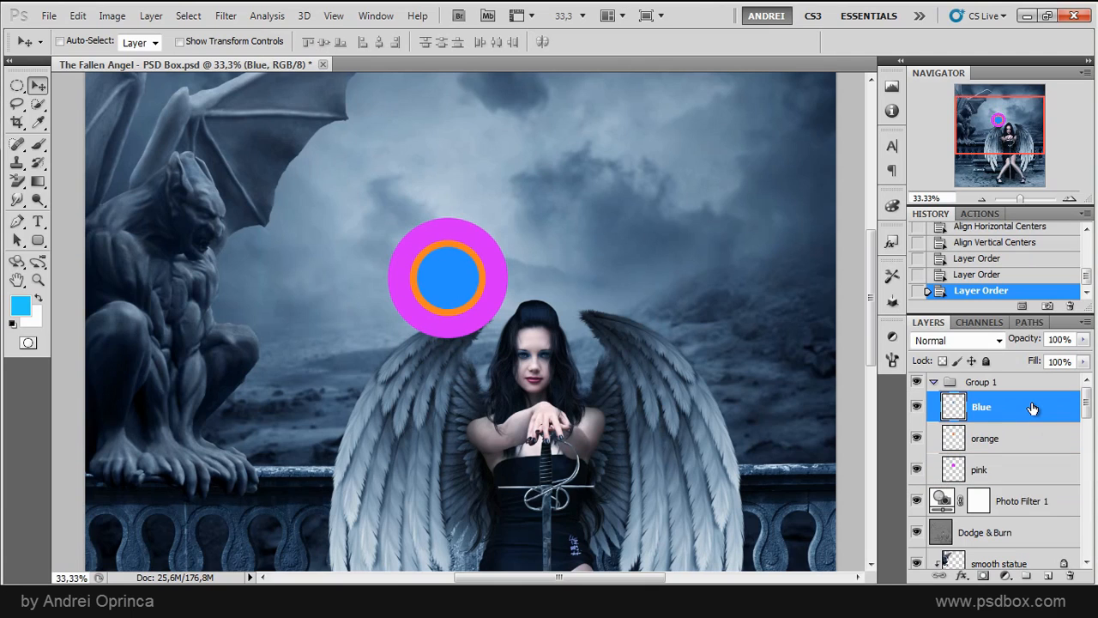
mouse_move(1044, 465)
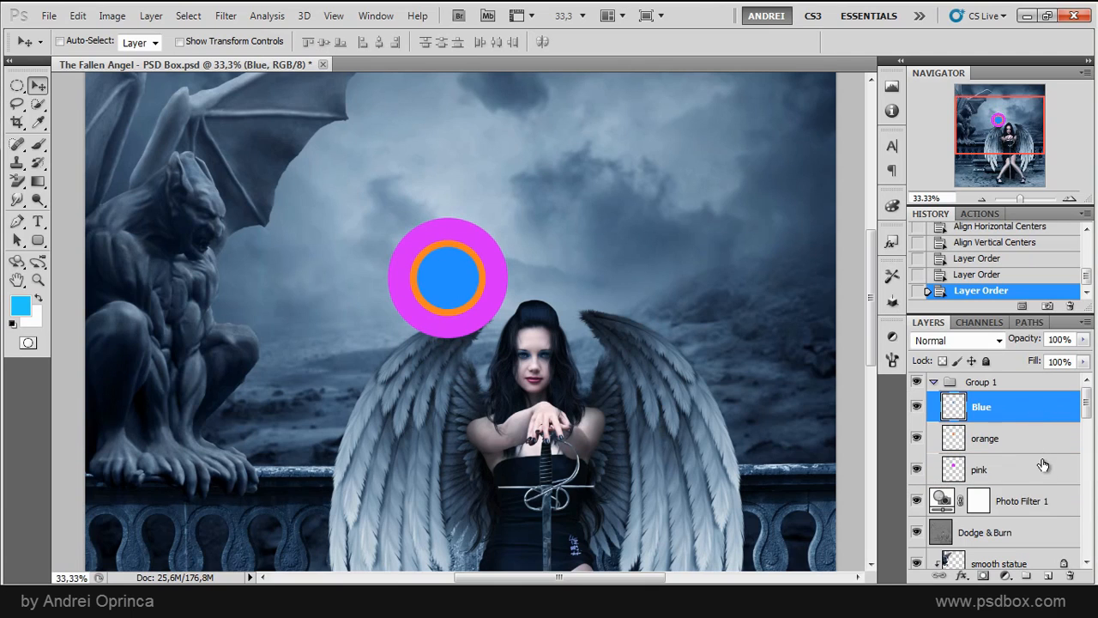
click(395, 41)
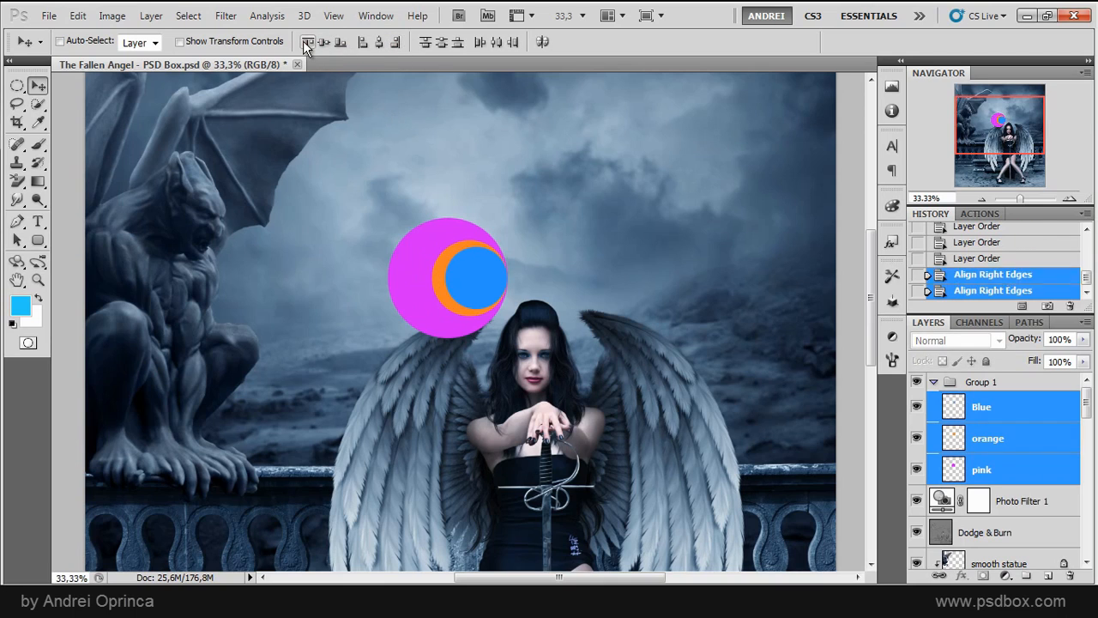
click(378, 41)
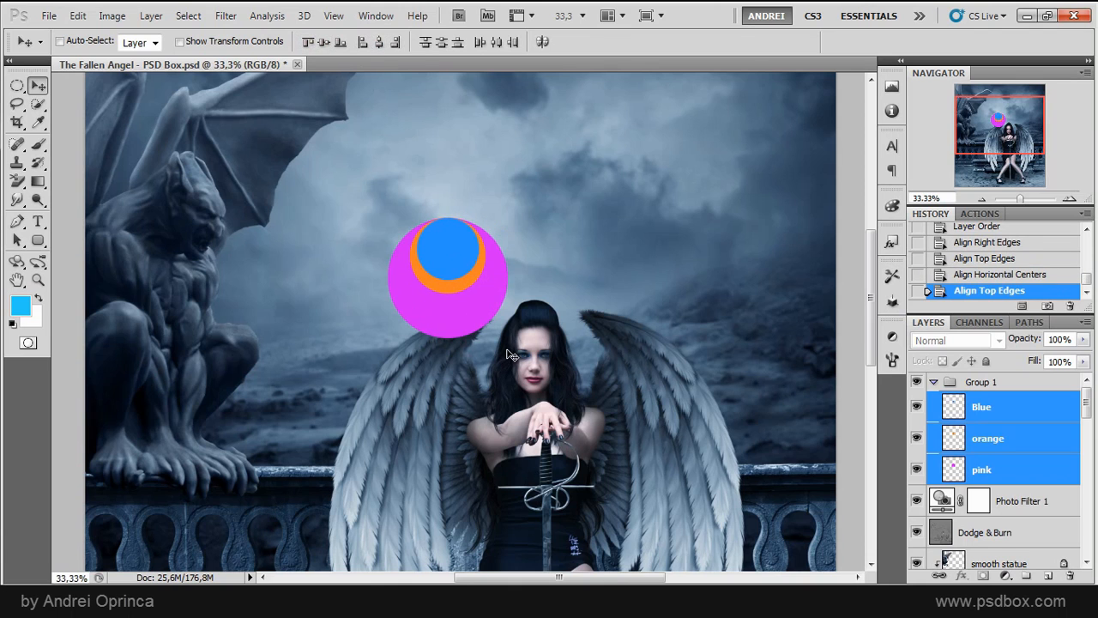
click(442, 41)
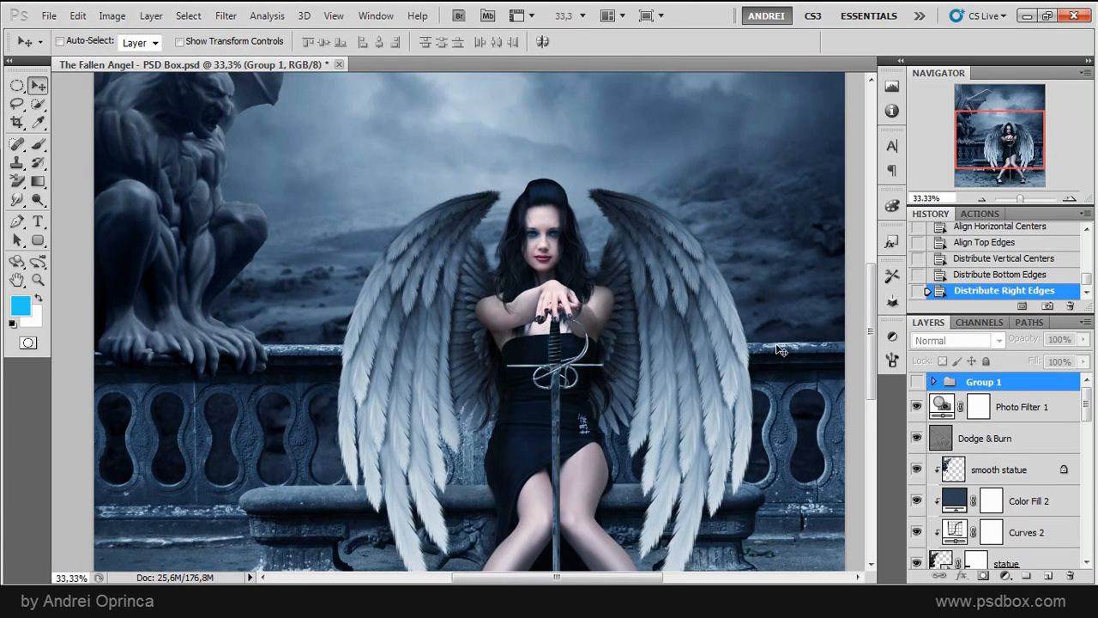
- Select Photo Filter 1 and start a new blank document from File > New
click(1025, 406)
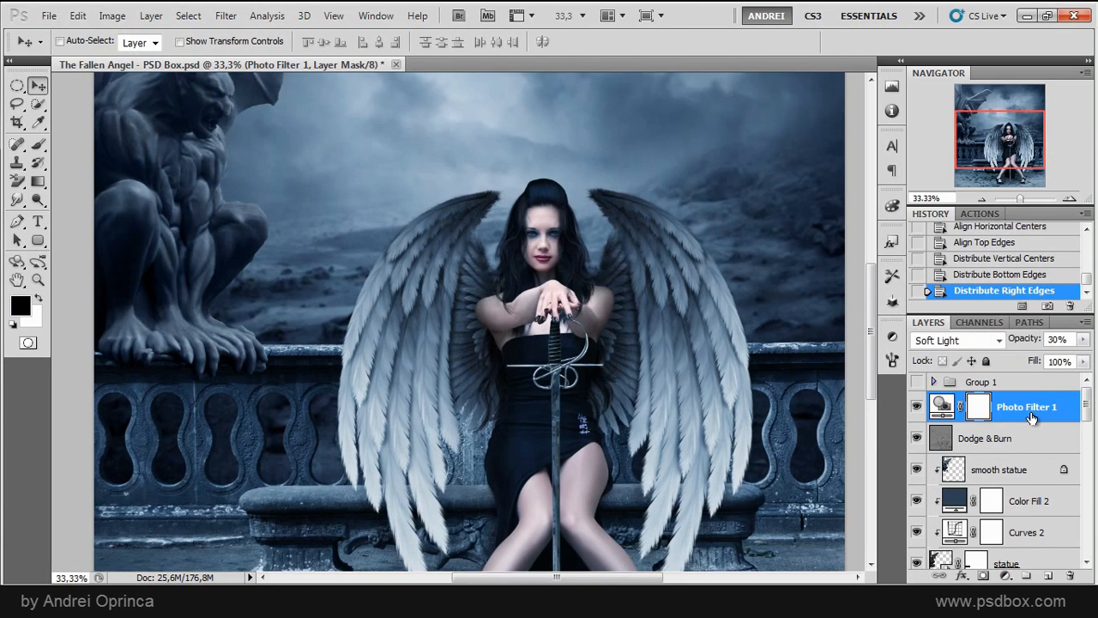
mouse_move(292, 179)
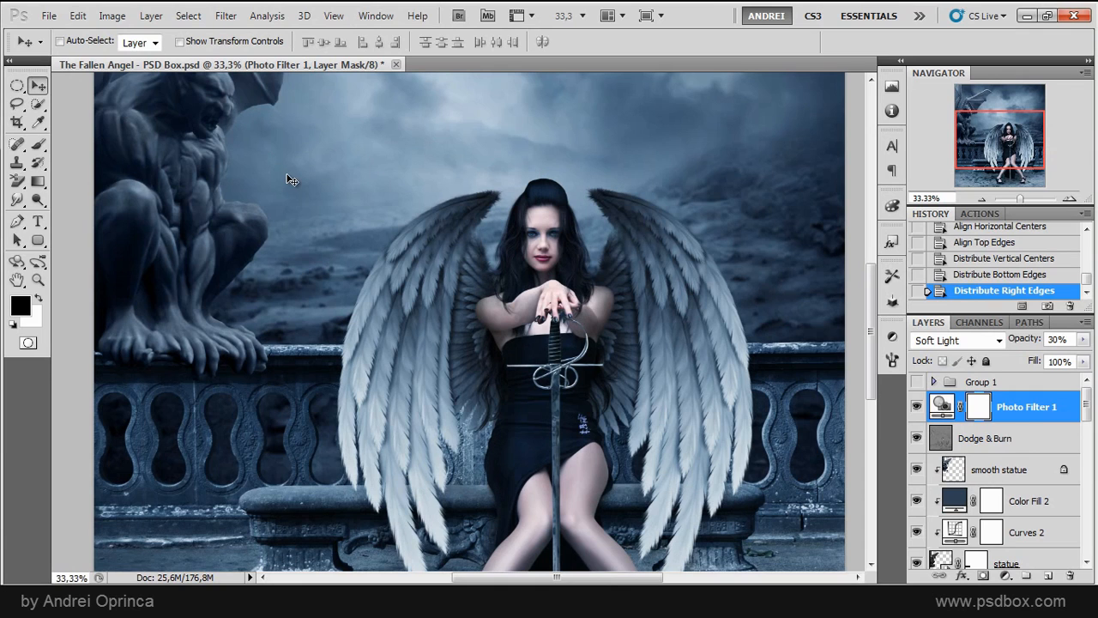
click(49, 15)
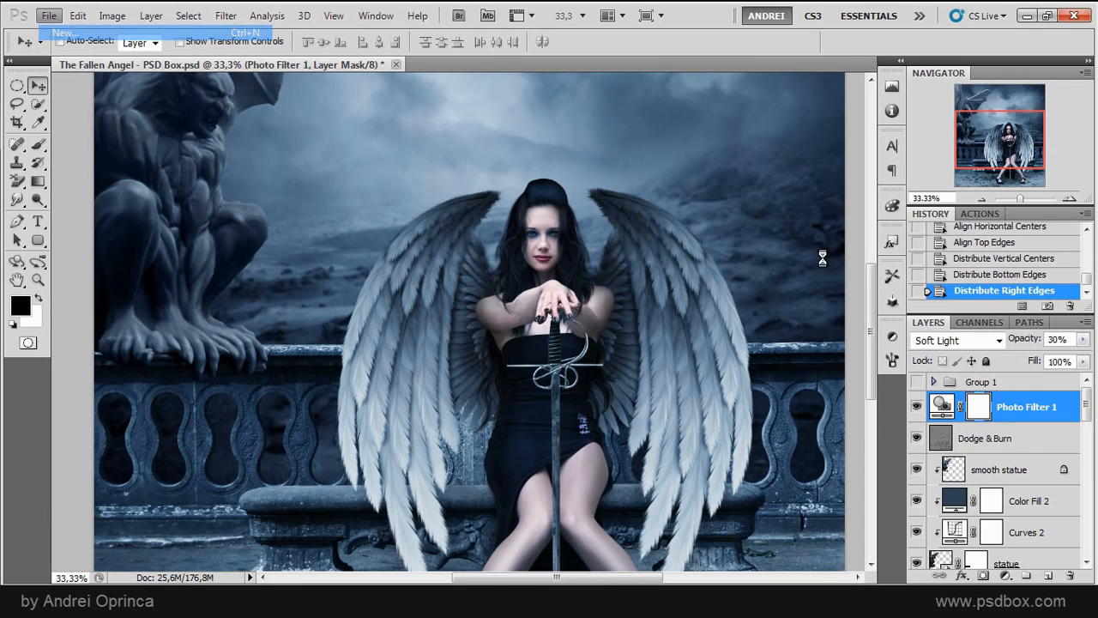
click(64, 32)
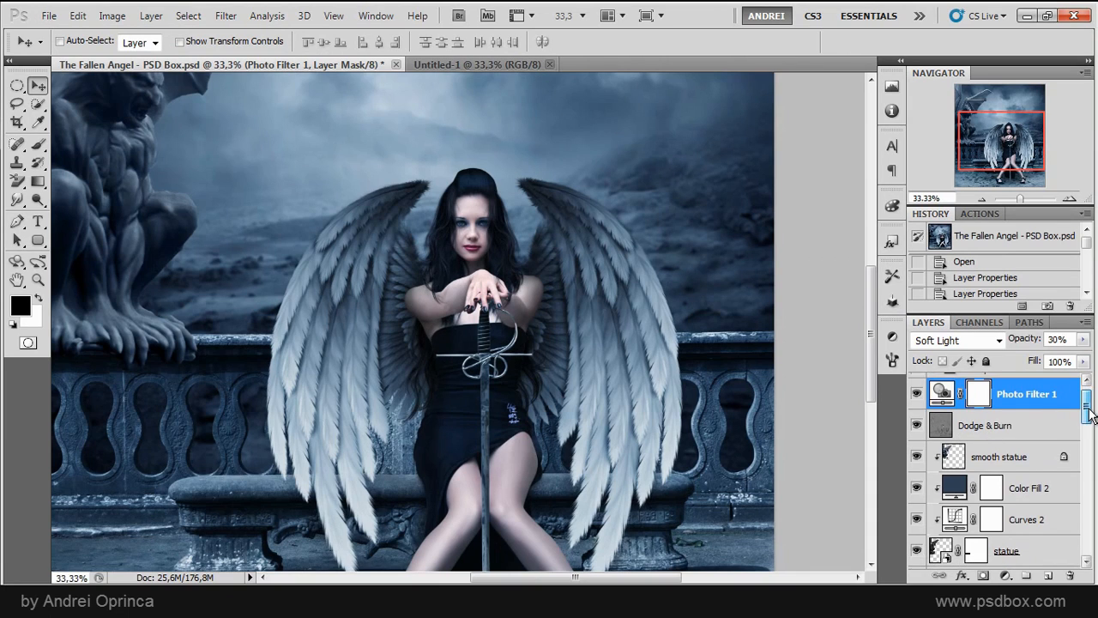
- Select the Wings layer and scroll the Layers panel to extend the selection to front hair
click(989, 424)
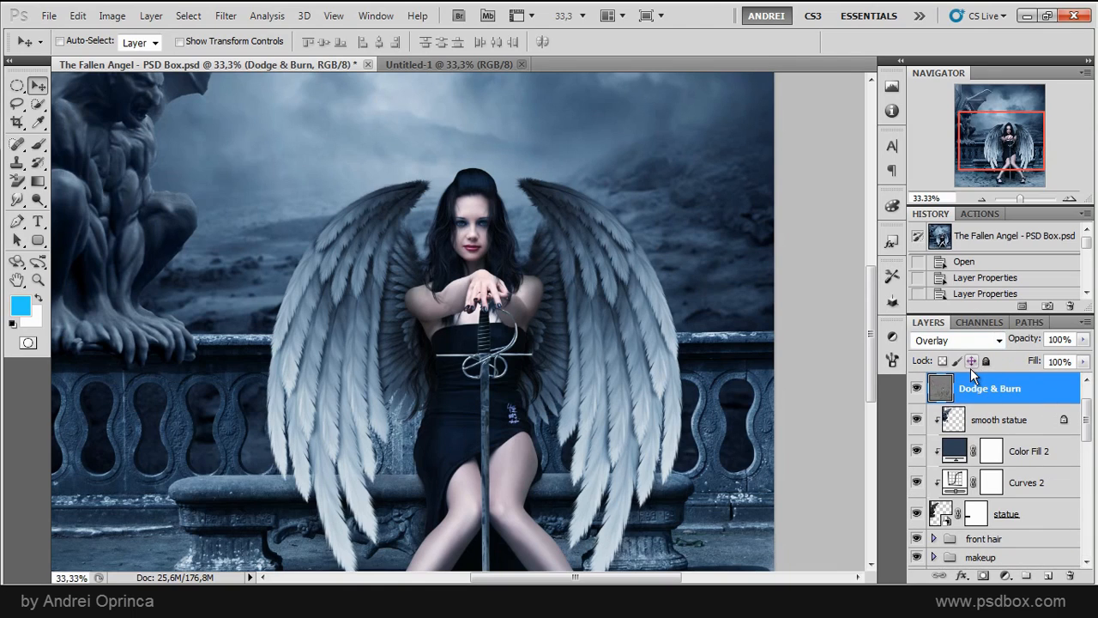
mouse_move(651, 325)
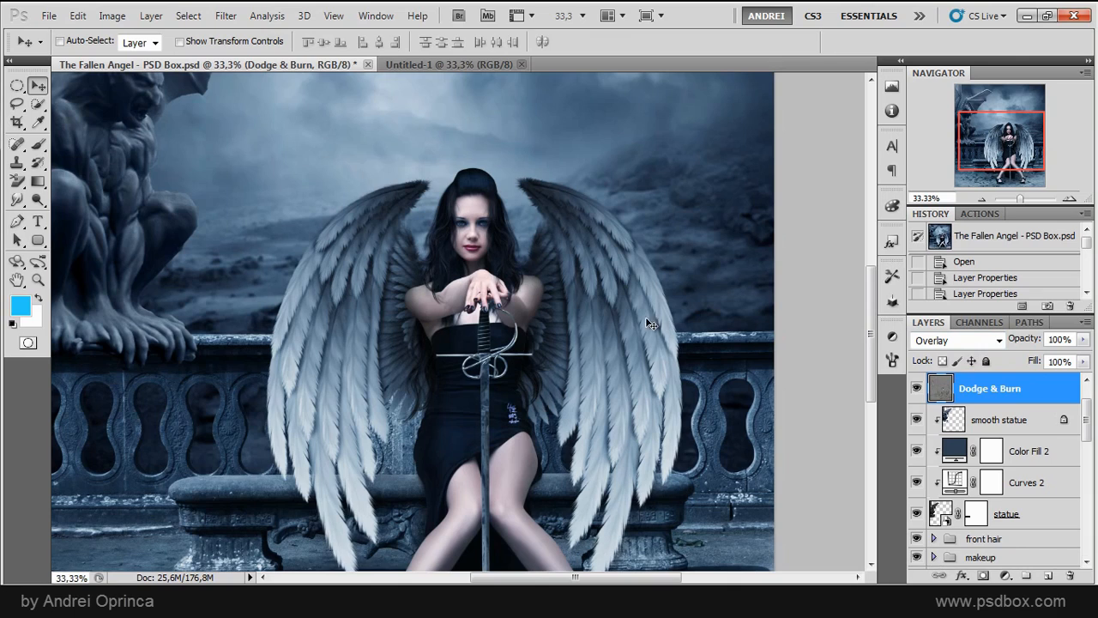
mouse_move(1005, 376)
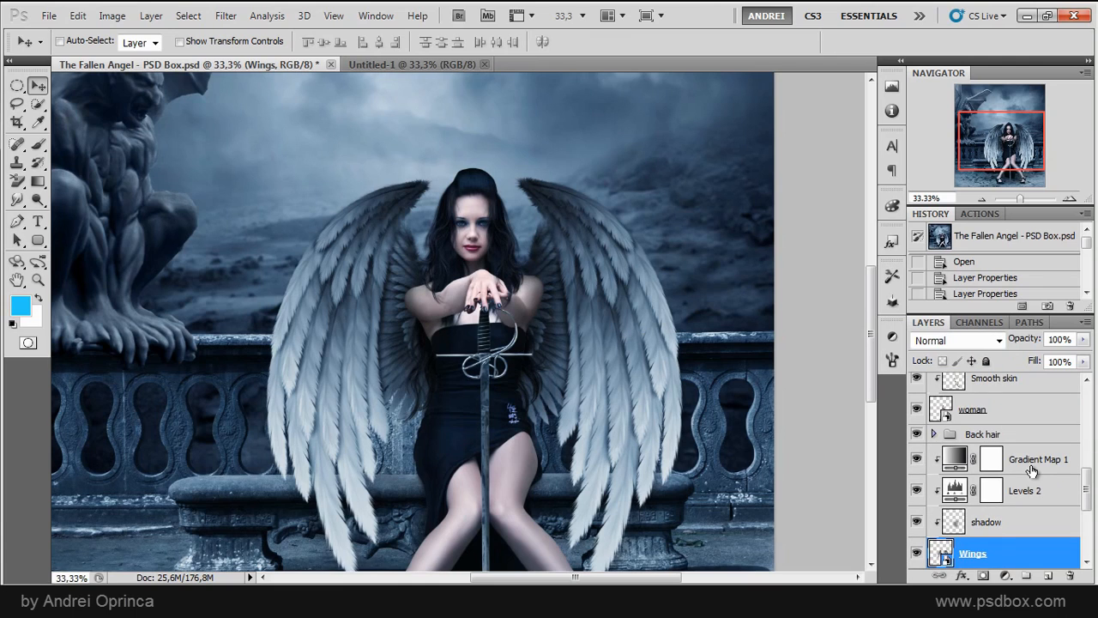
scroll(down, 3)
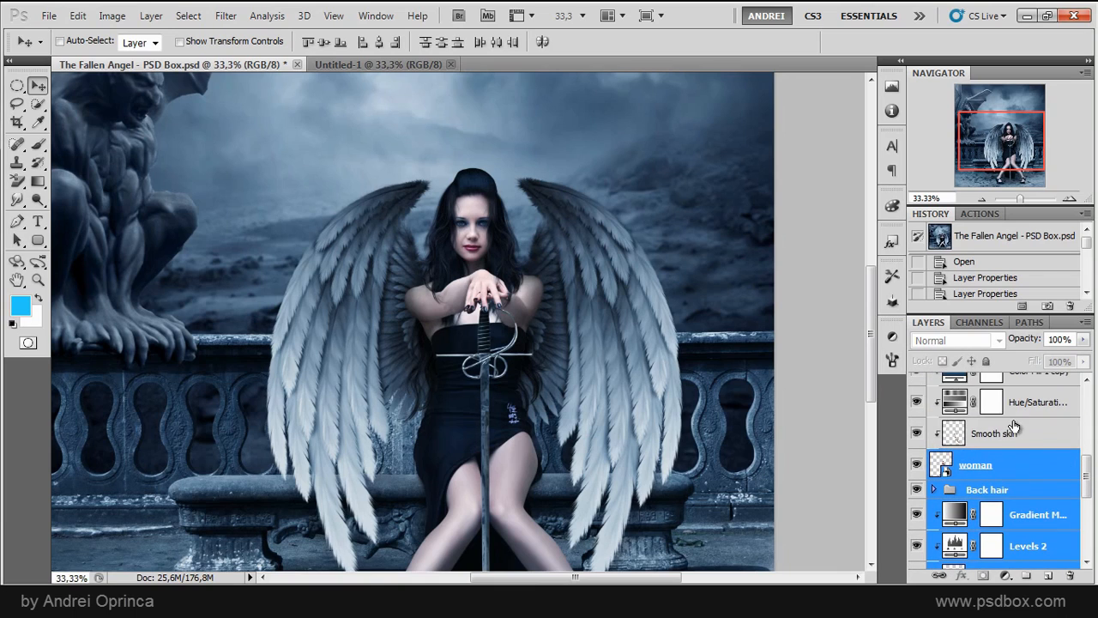
scroll(down, 3)
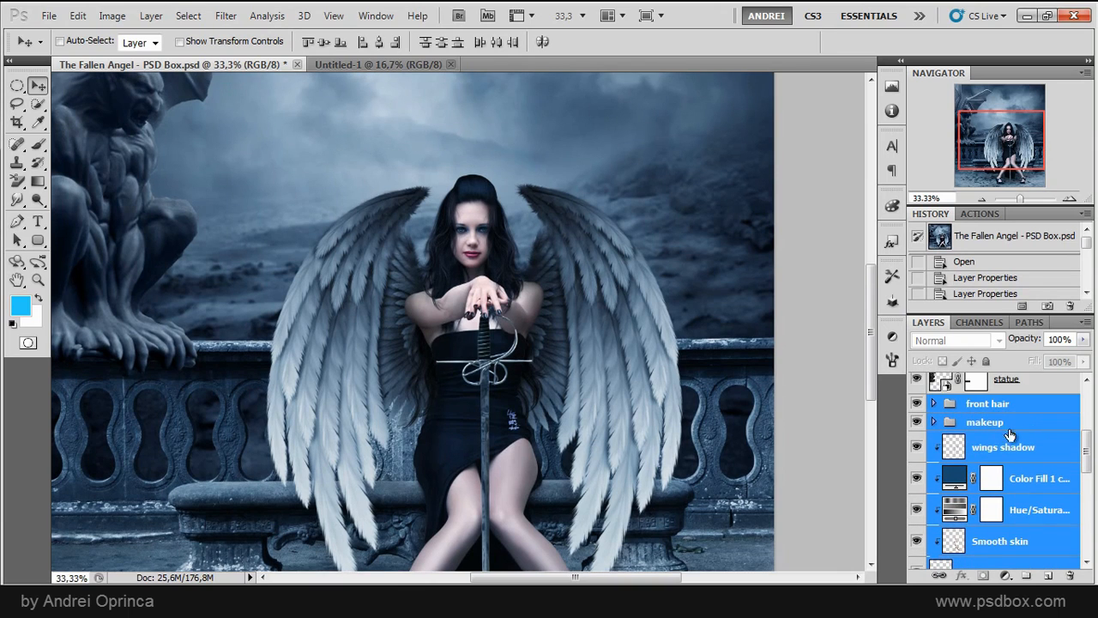
scroll(down, 3)
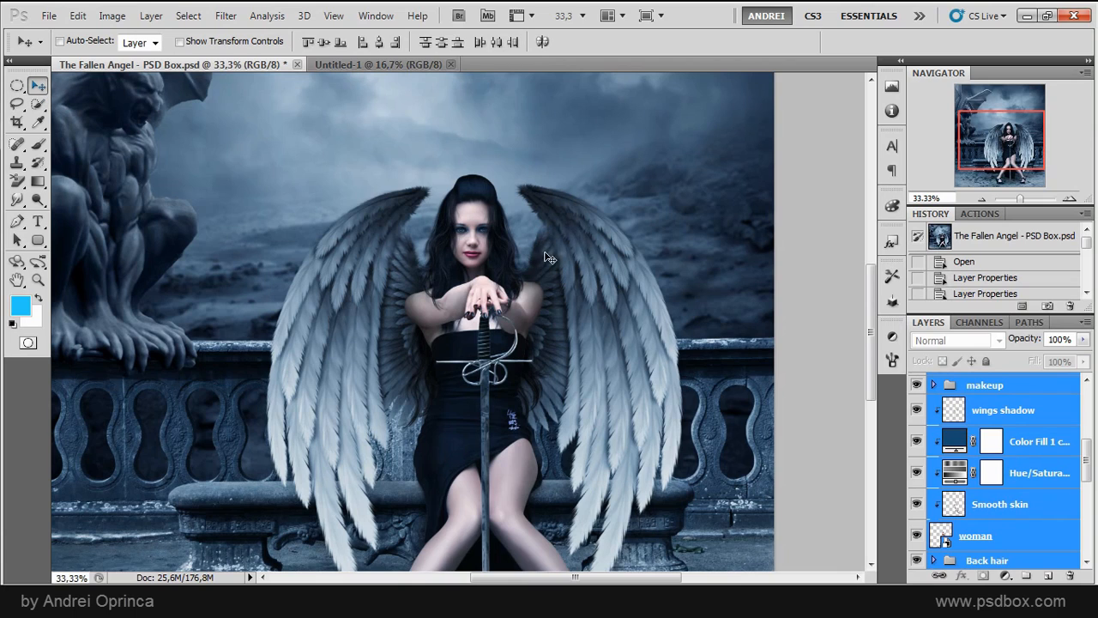
mouse_move(476, 332)
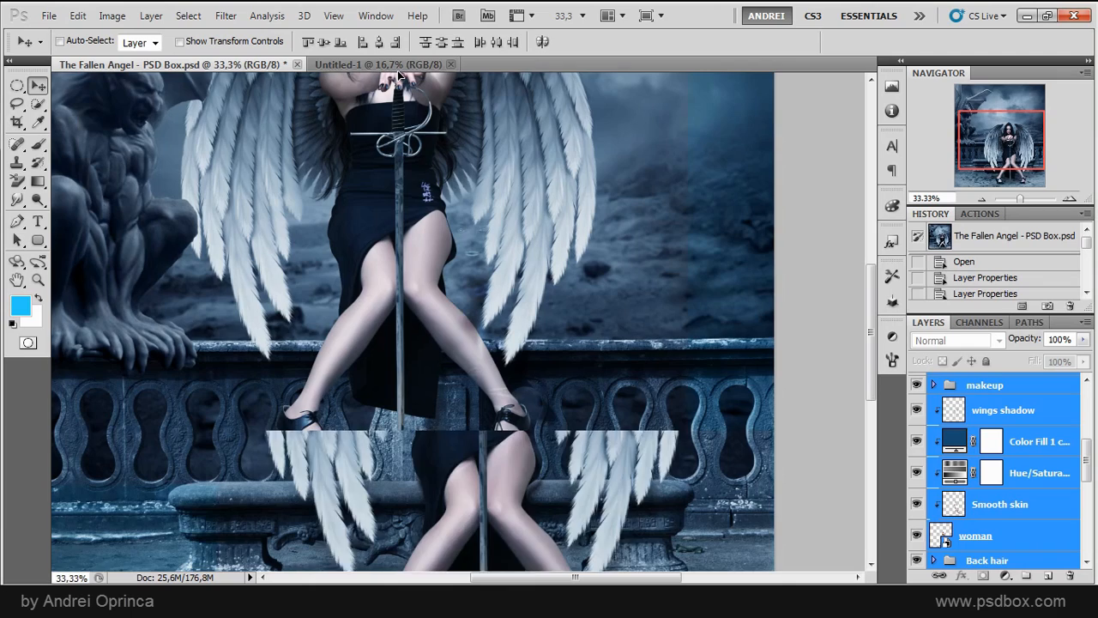
- Drop the woman's layers into Untitled-1, then return to the Fallen Angel composite
click(377, 64)
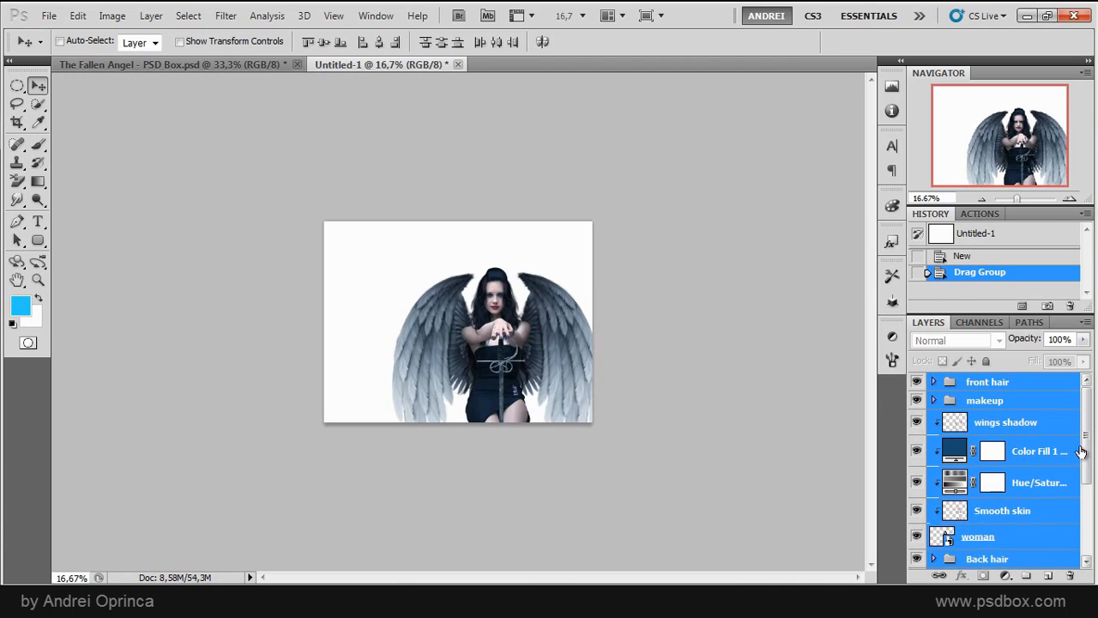
mouse_move(365, 296)
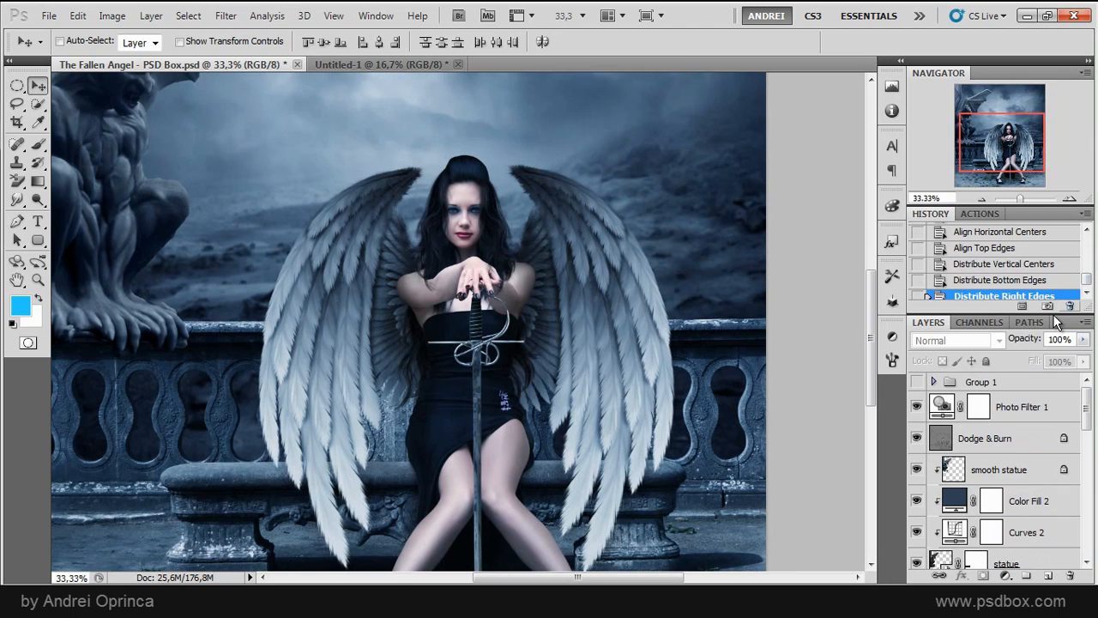
scroll(down, 3)
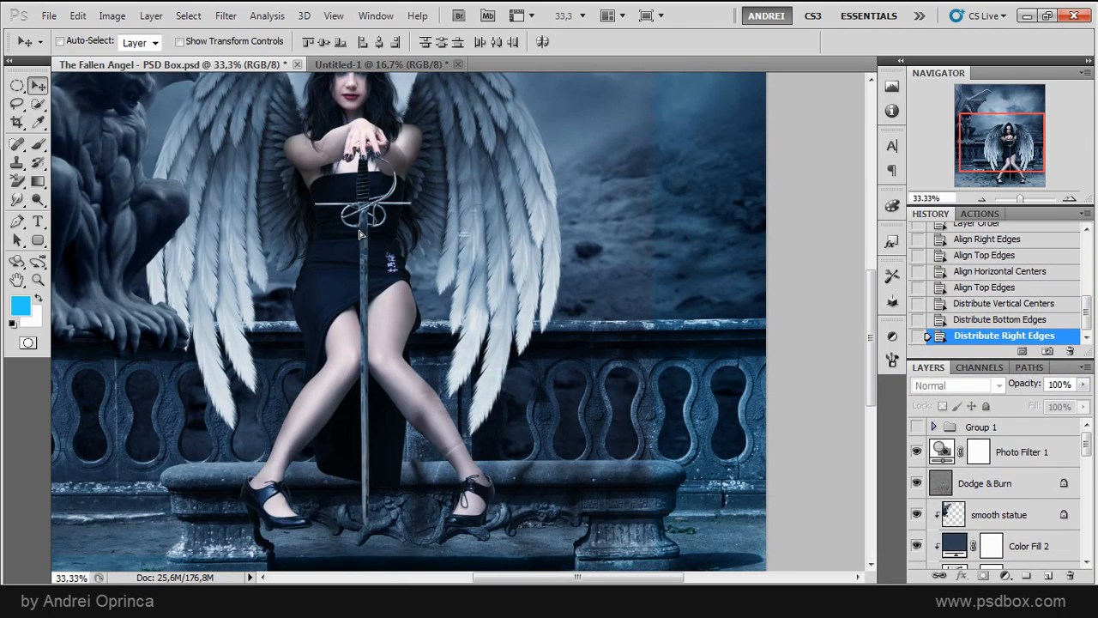
click(386, 64)
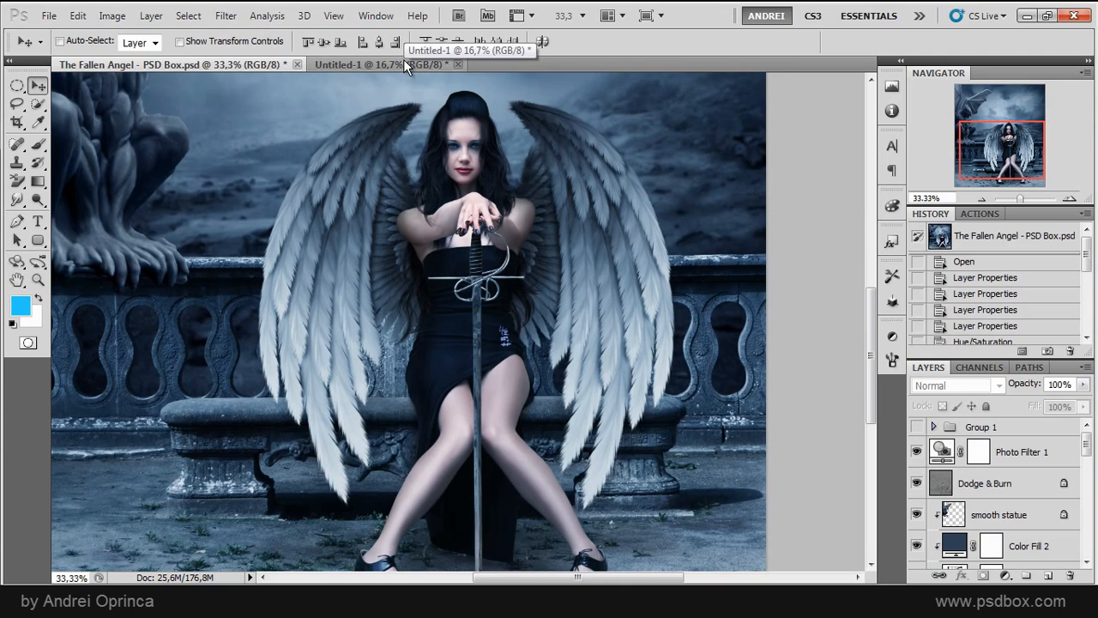
click(377, 64)
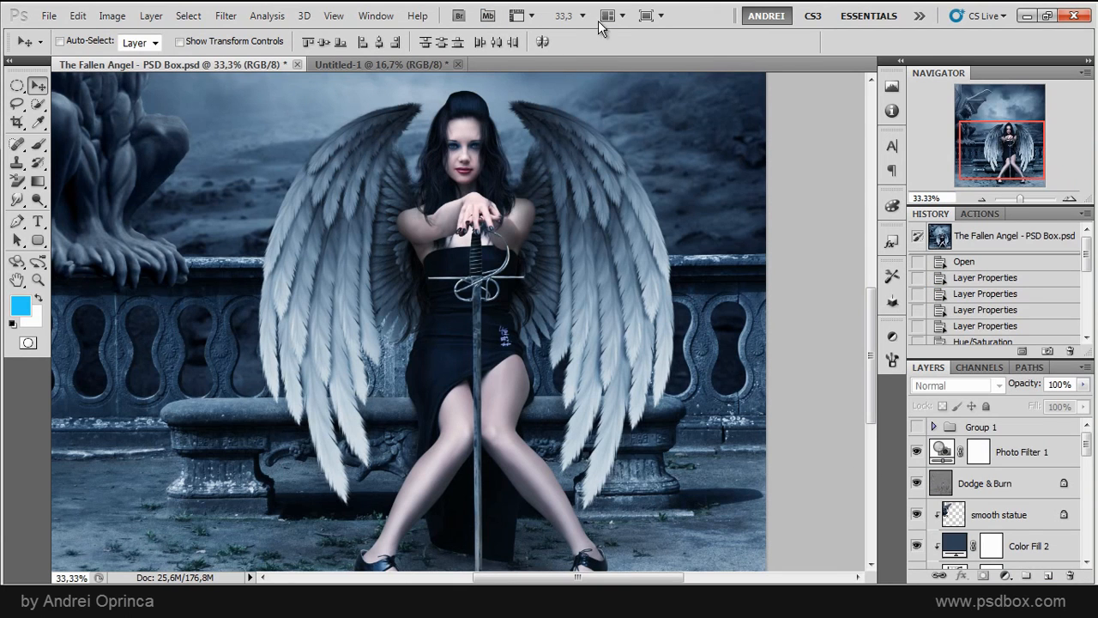
mouse_move(608, 15)
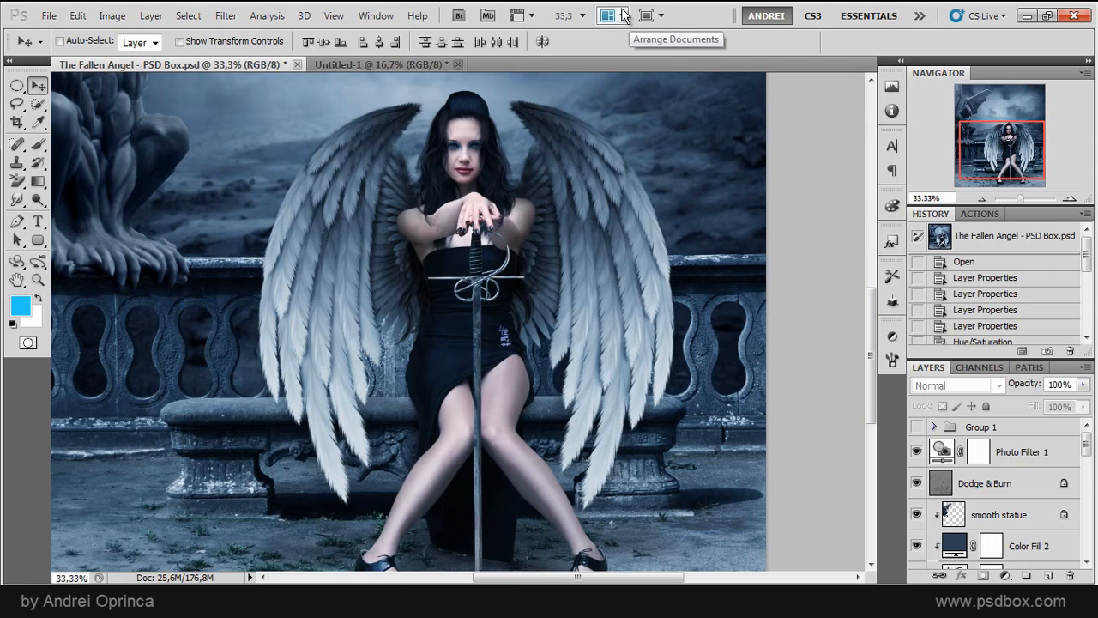
- Tile the Fallen Angel composite and Untitled-1 side by side using 2 Up
click(607, 16)
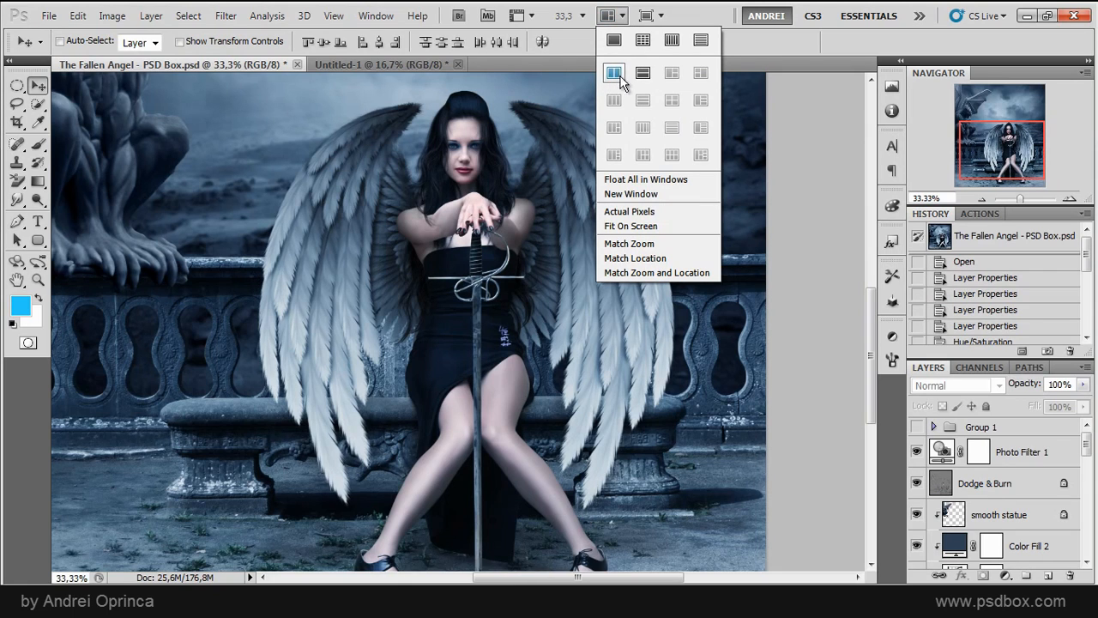
mouse_move(614, 74)
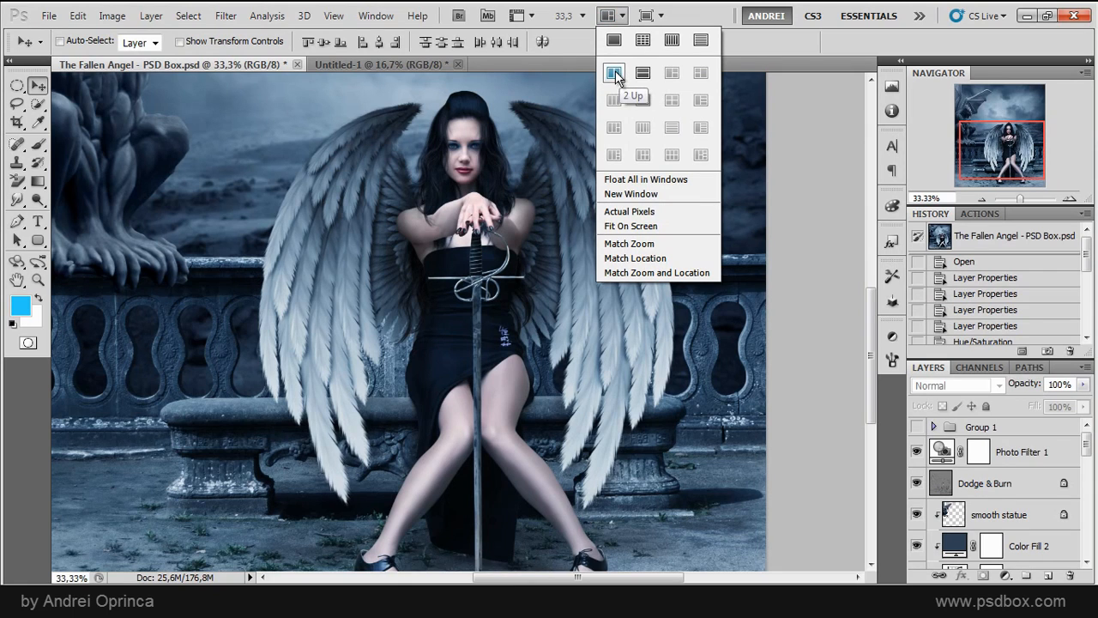
click(643, 72)
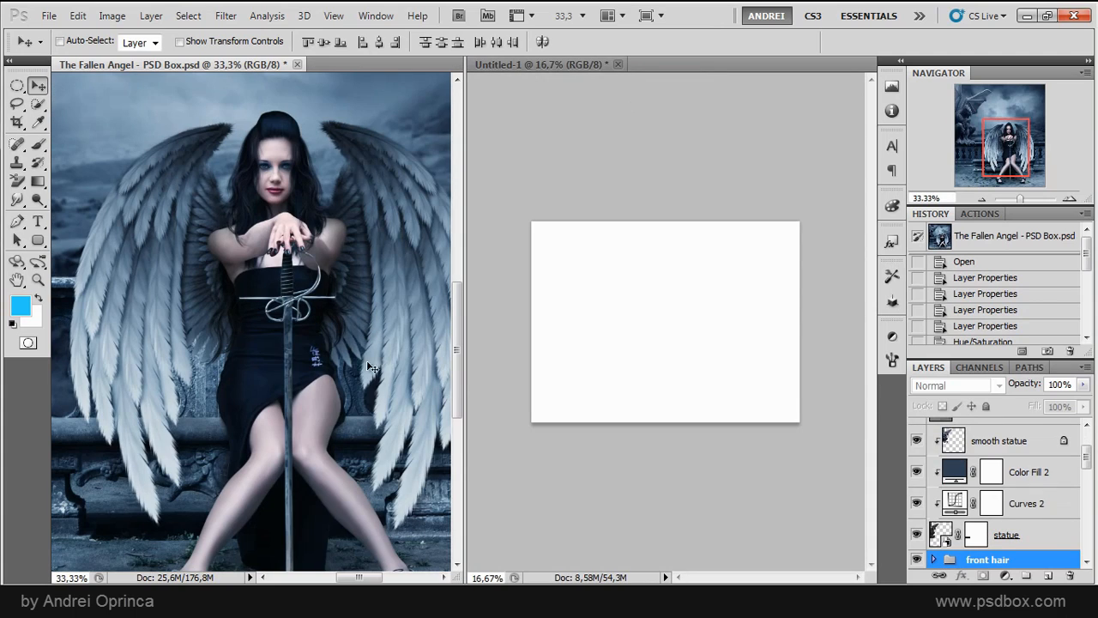
mouse_move(333, 163)
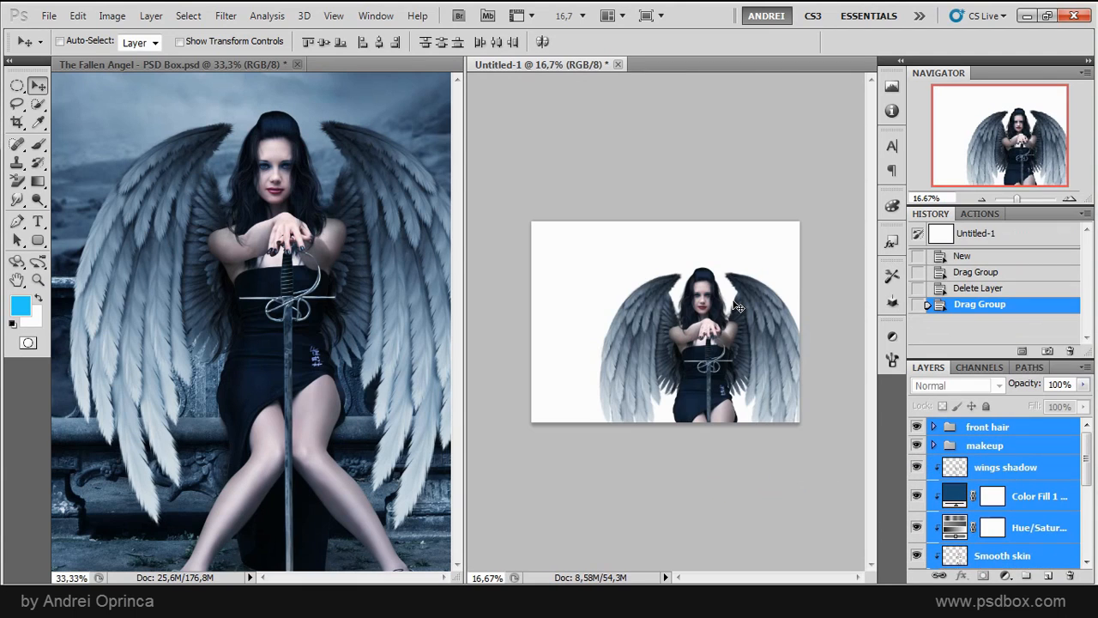
mouse_move(527, 41)
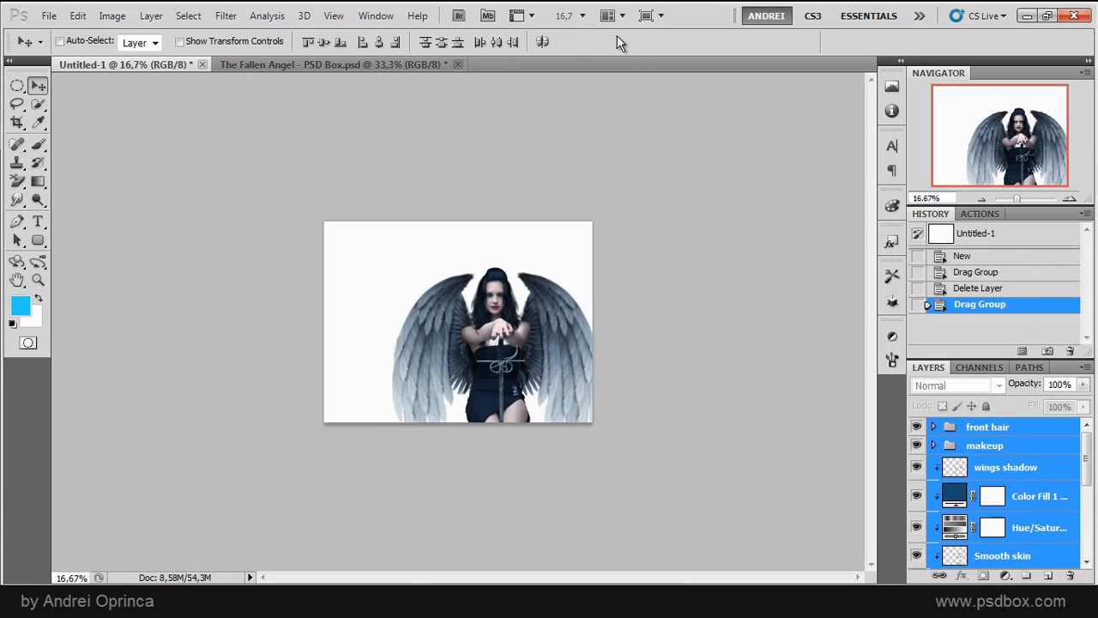
mouse_move(579, 249)
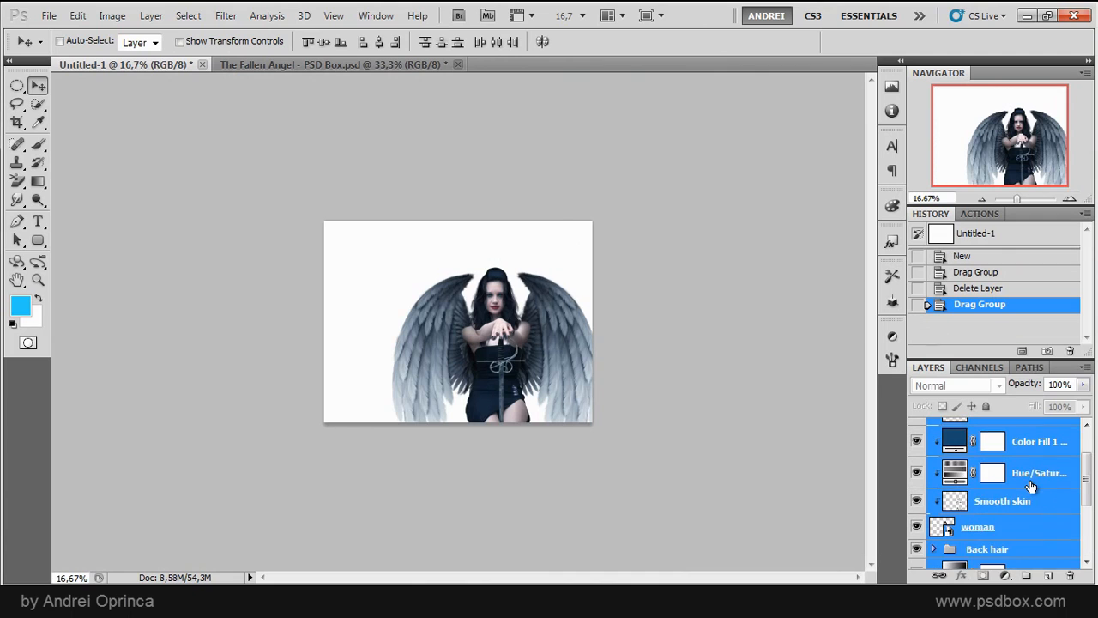
- Close the Fallen Angel PSD tab, leaving only Untitled-1 open
click(335, 65)
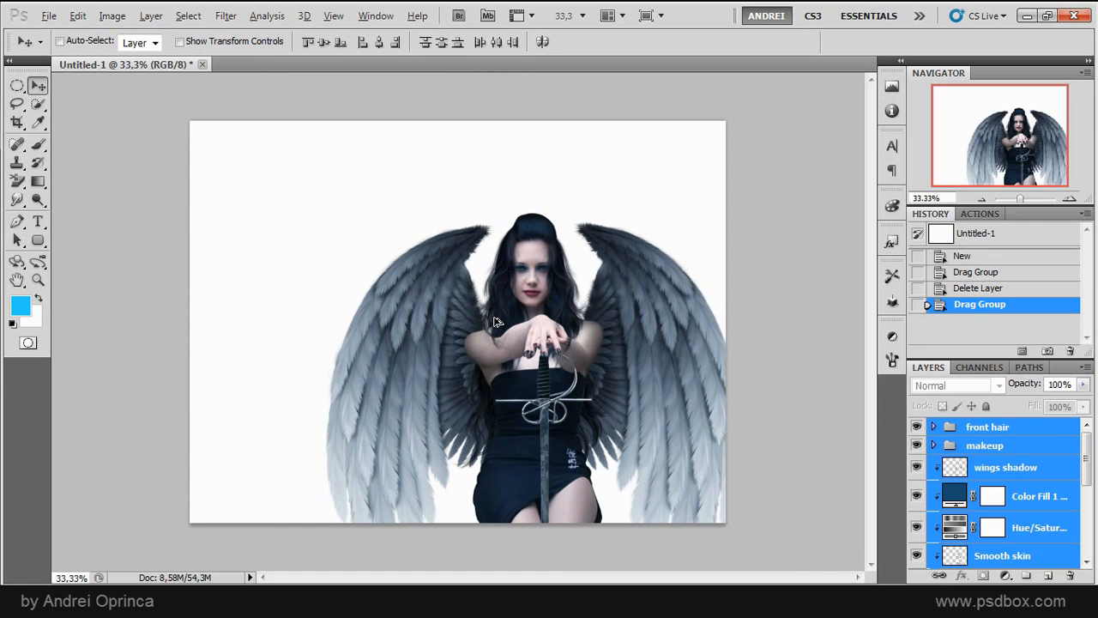
mouse_move(1061, 461)
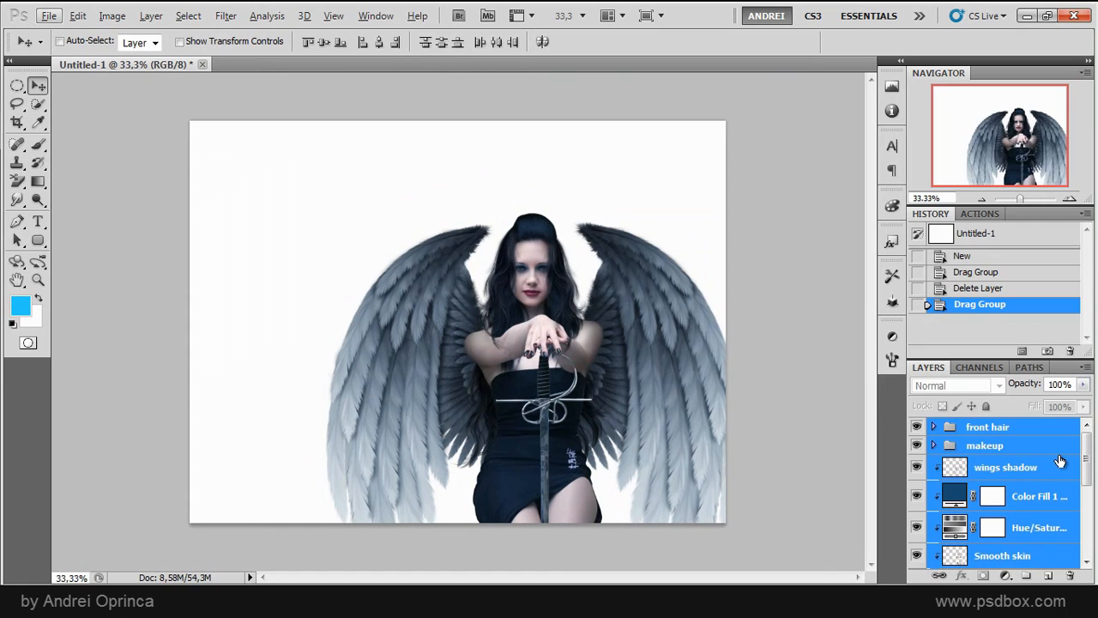